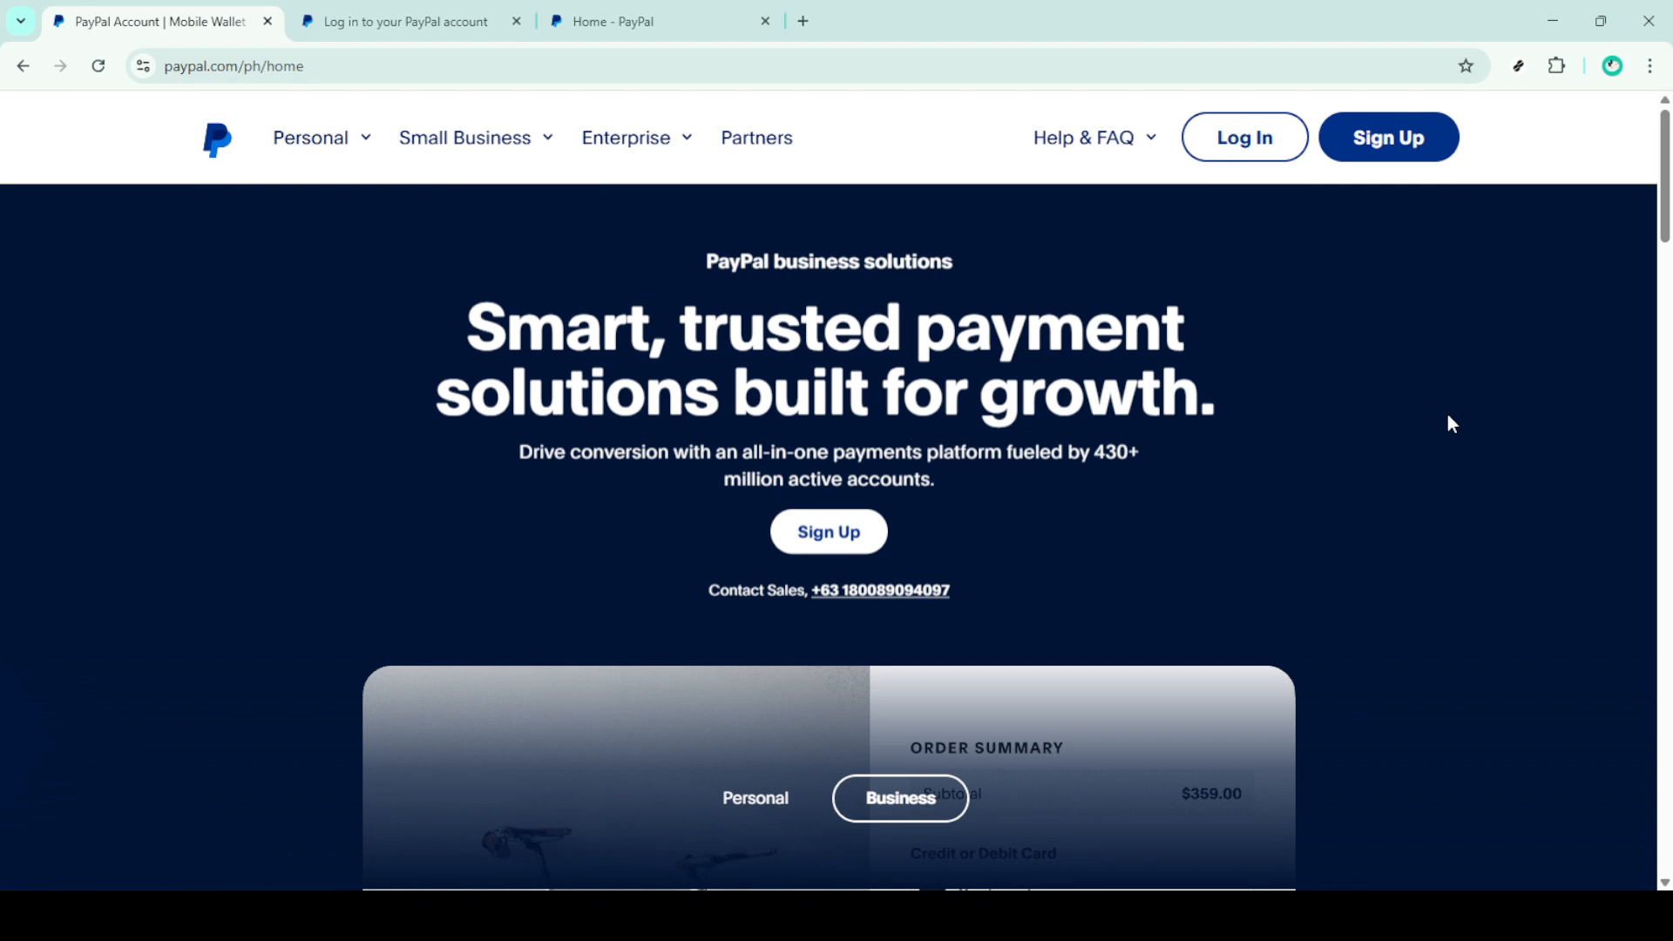
mouse_move(1488, 366)
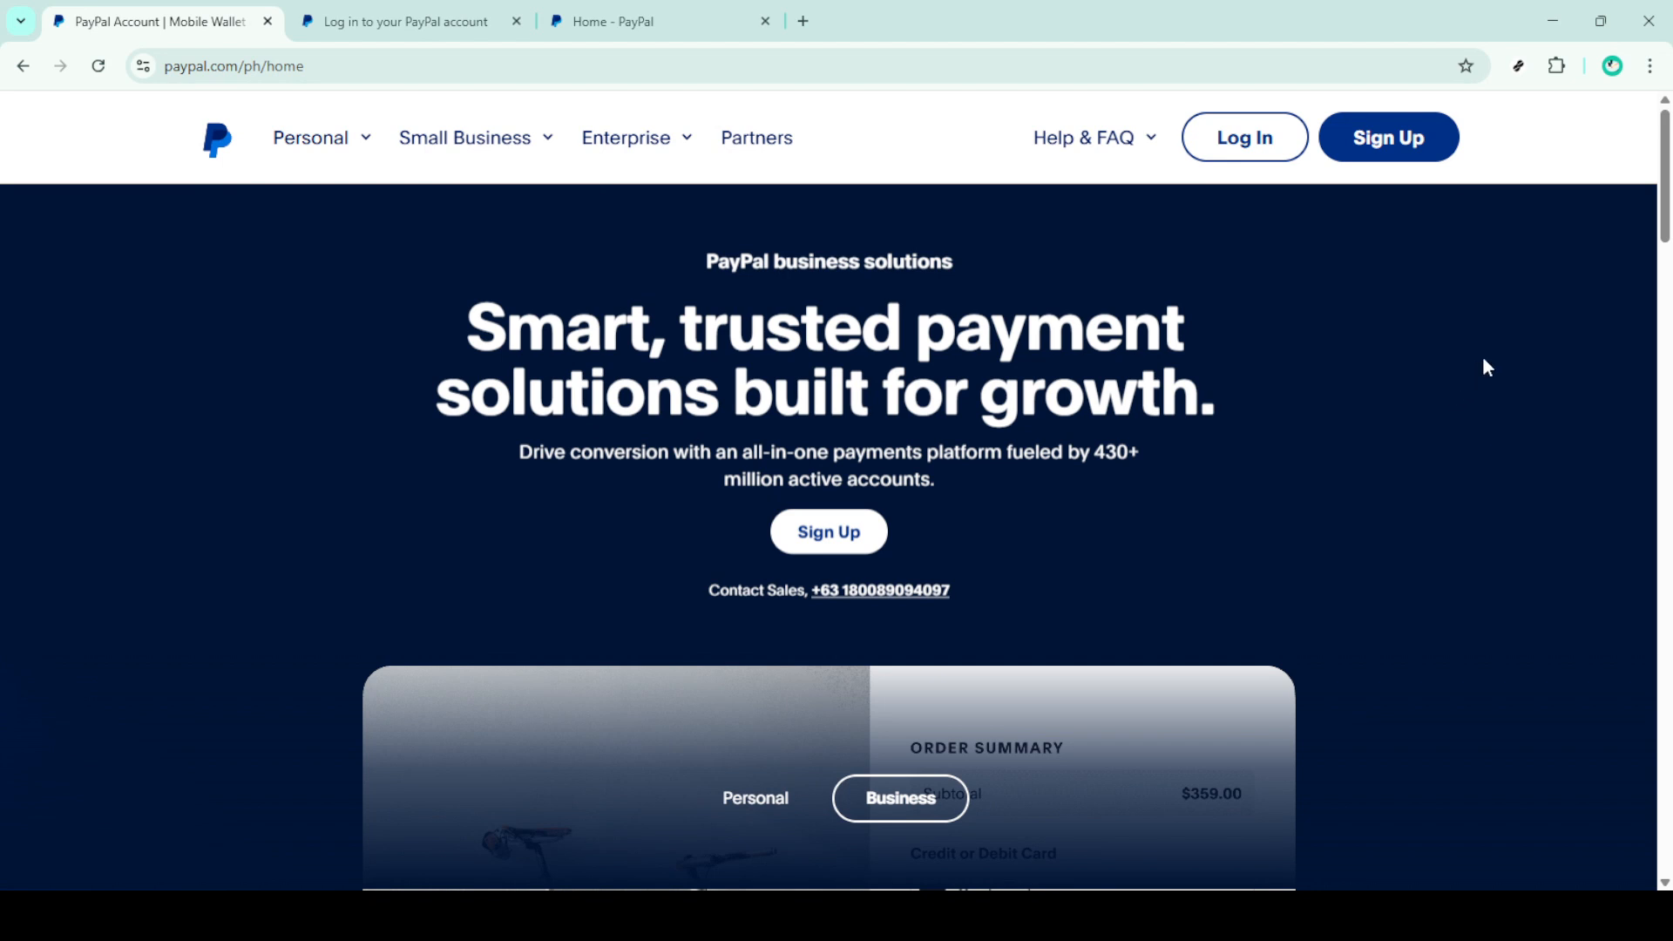
mouse_move(1453, 373)
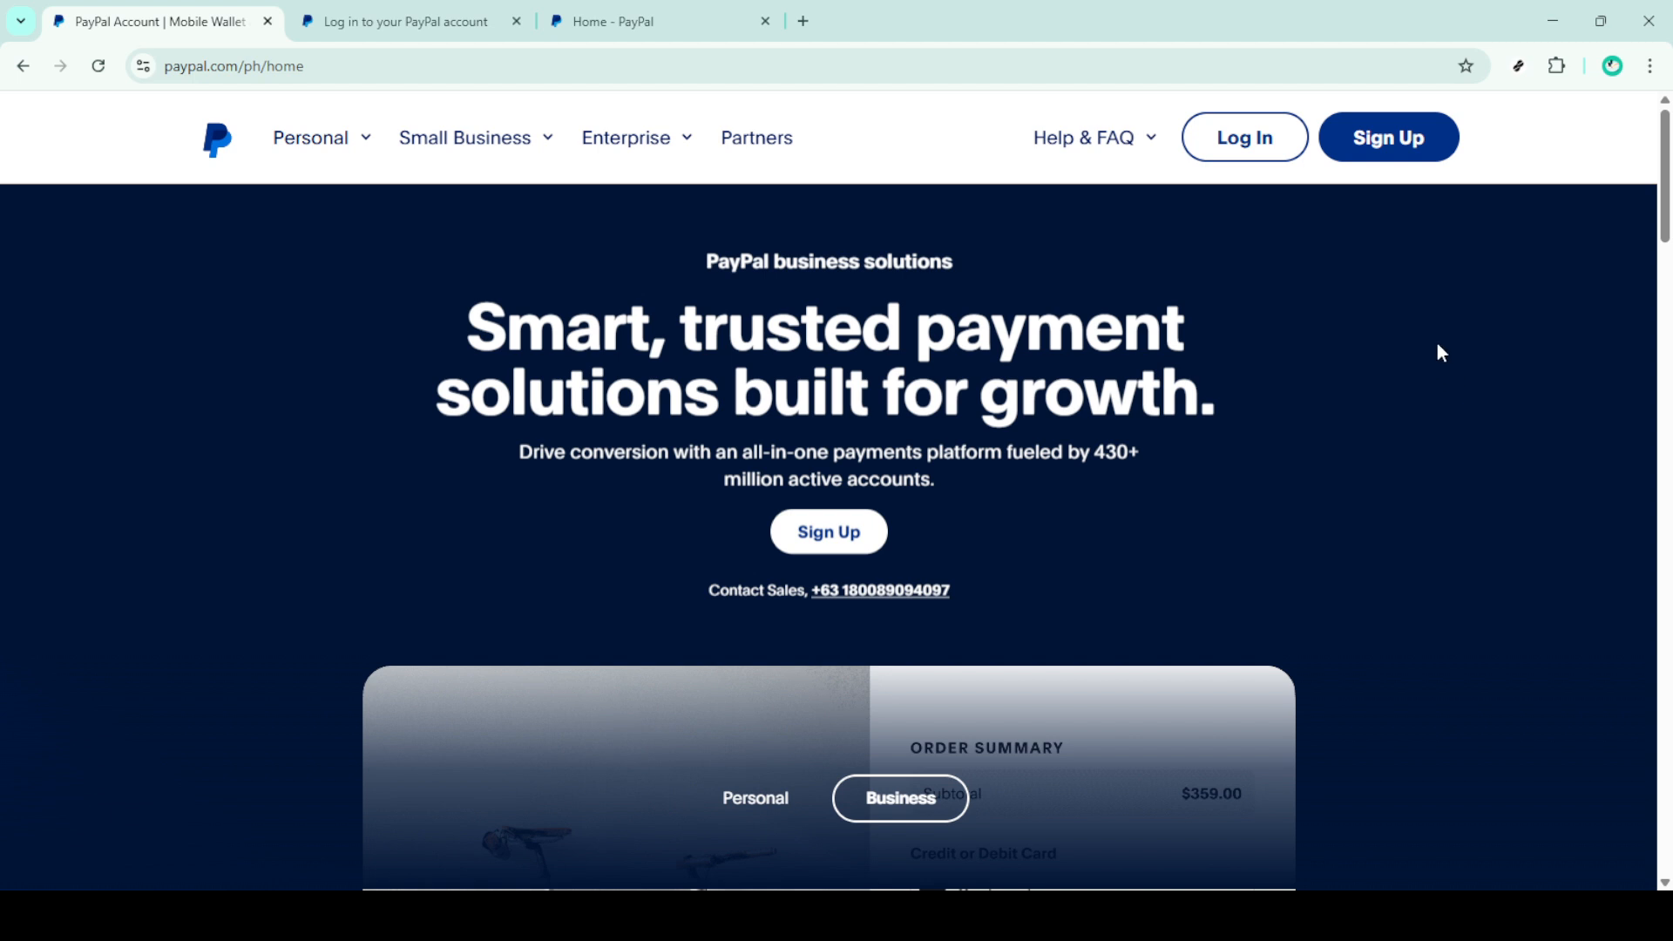
mouse_move(1263, 356)
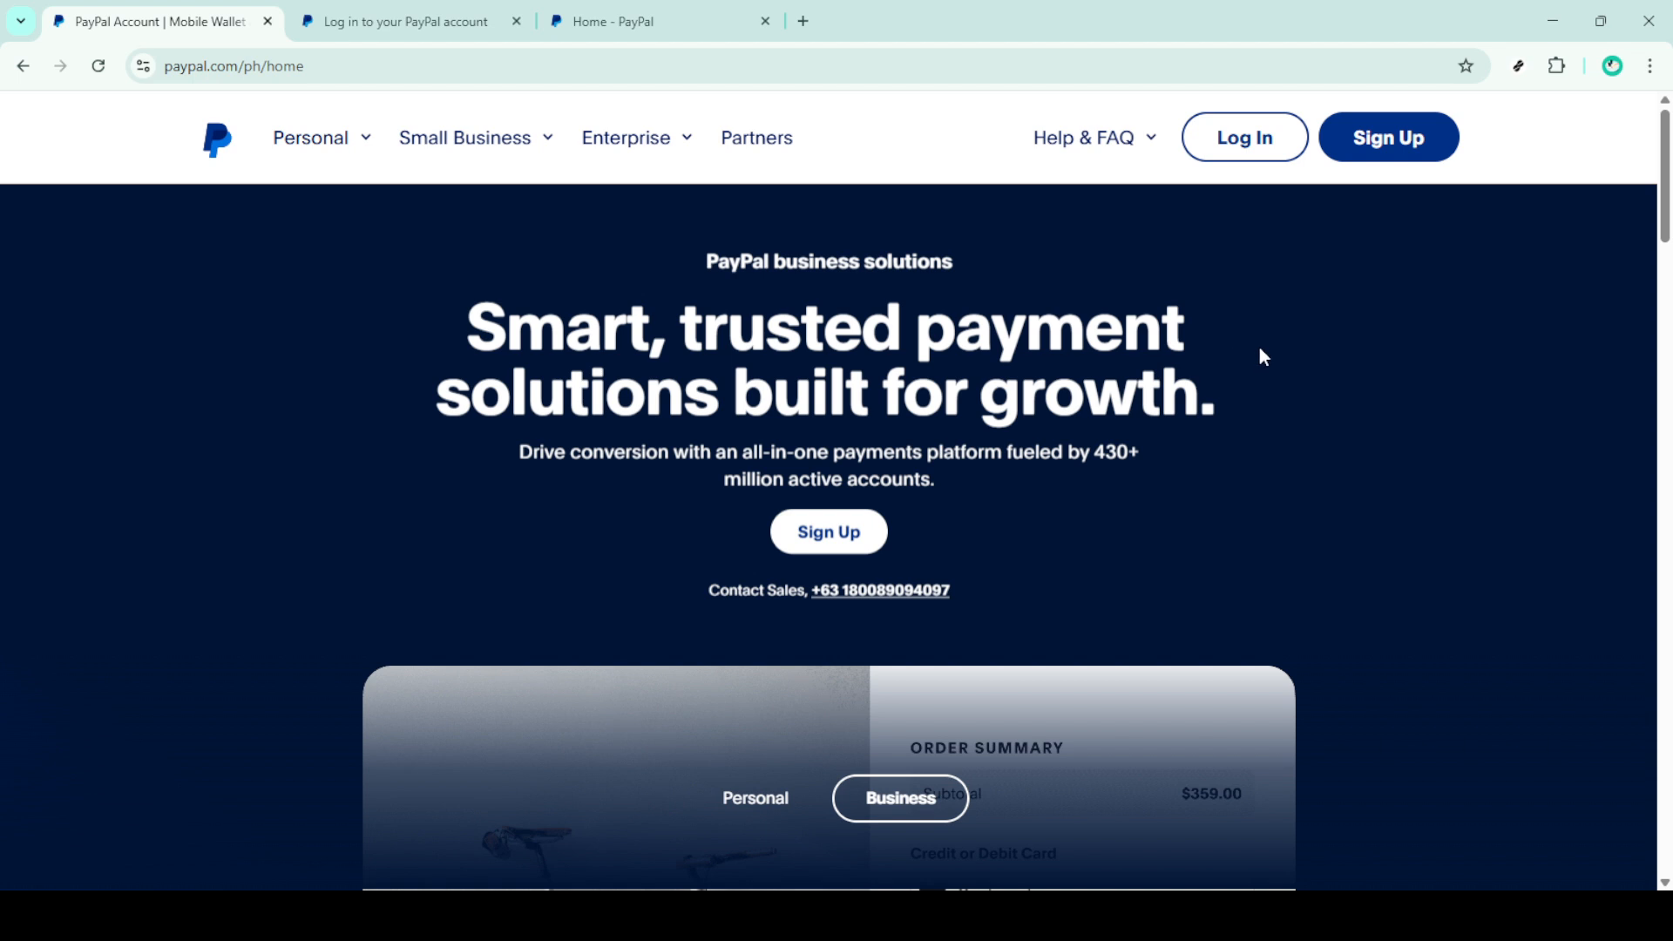
mouse_move(1266, 354)
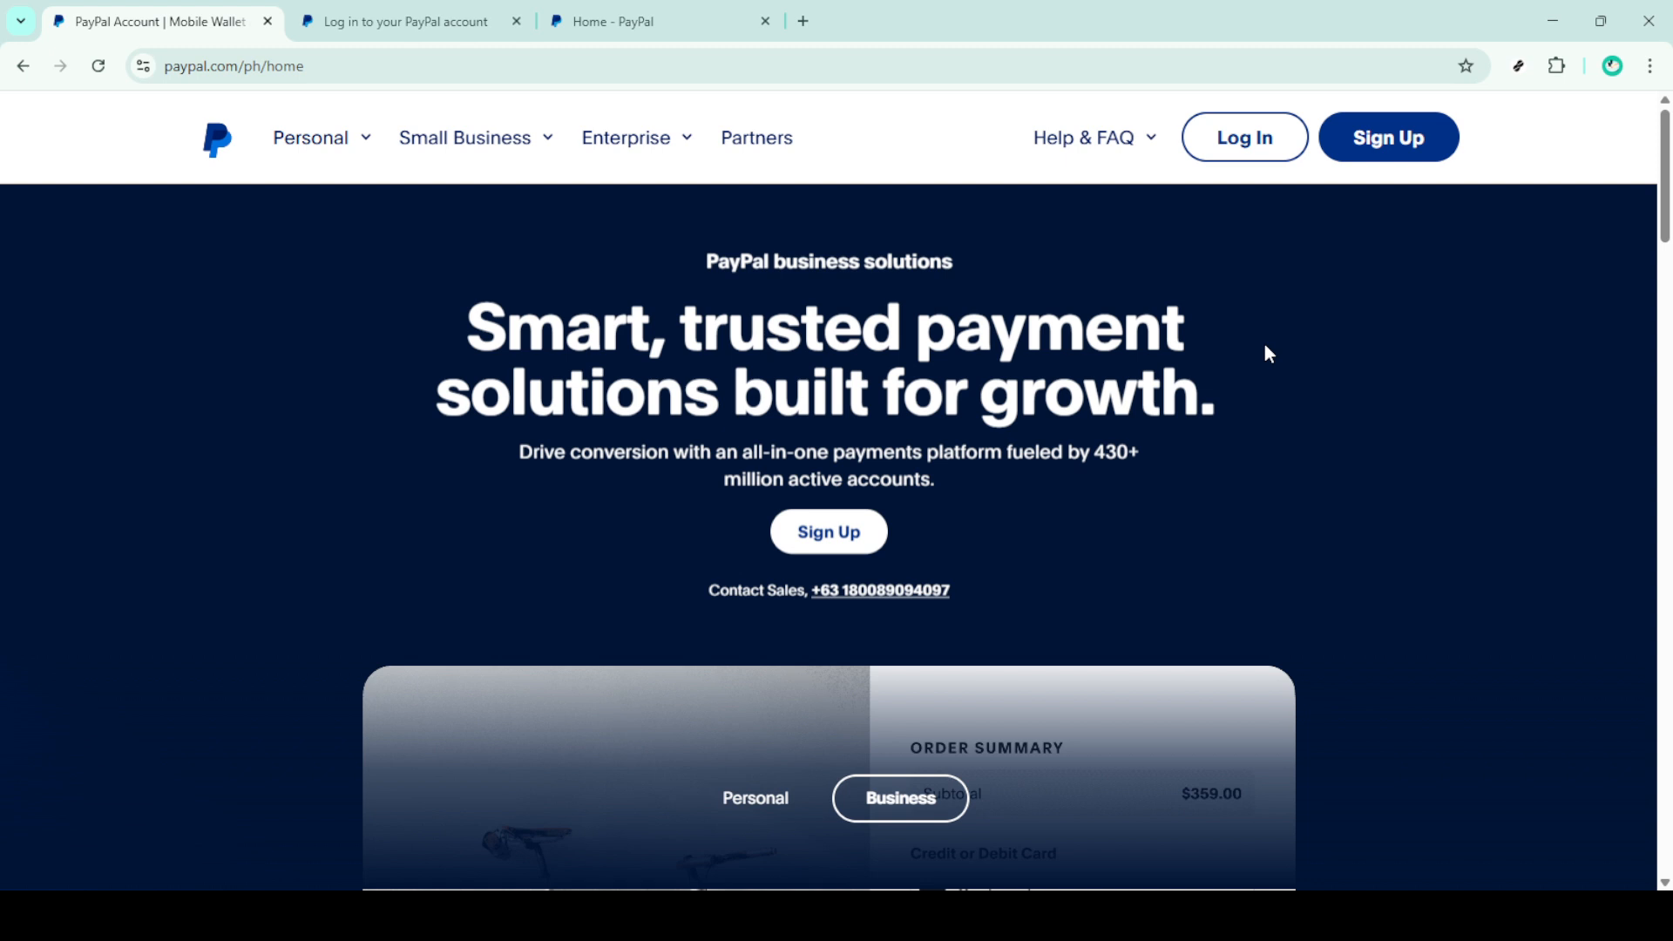
mouse_move(1276, 298)
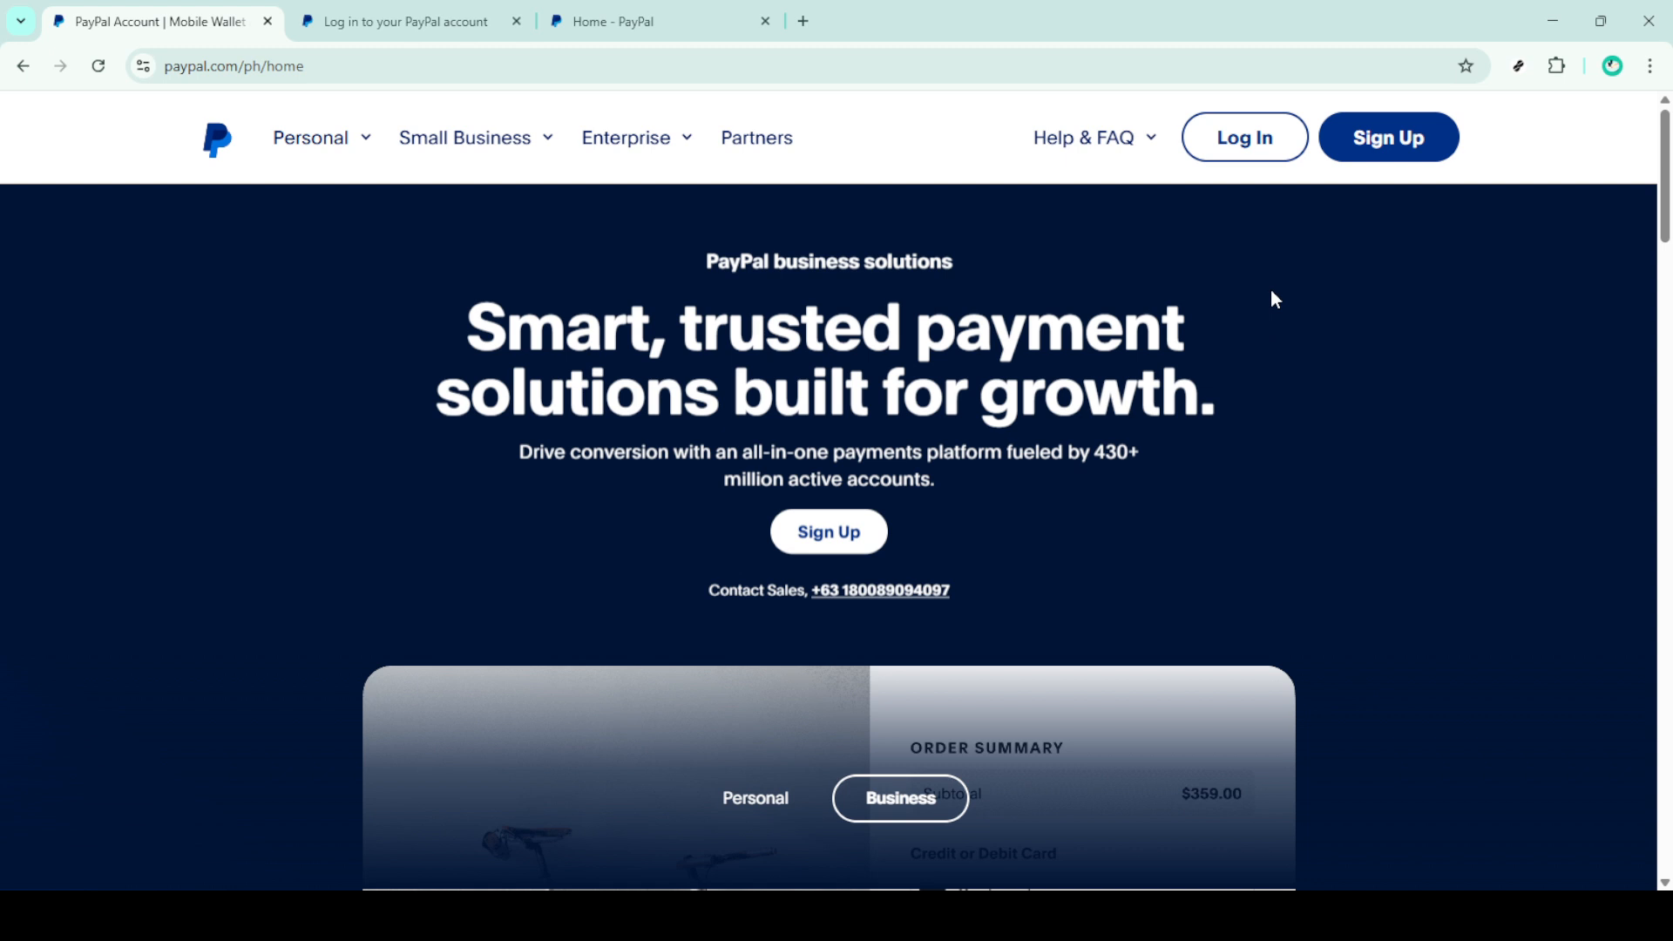
mouse_move(1244, 136)
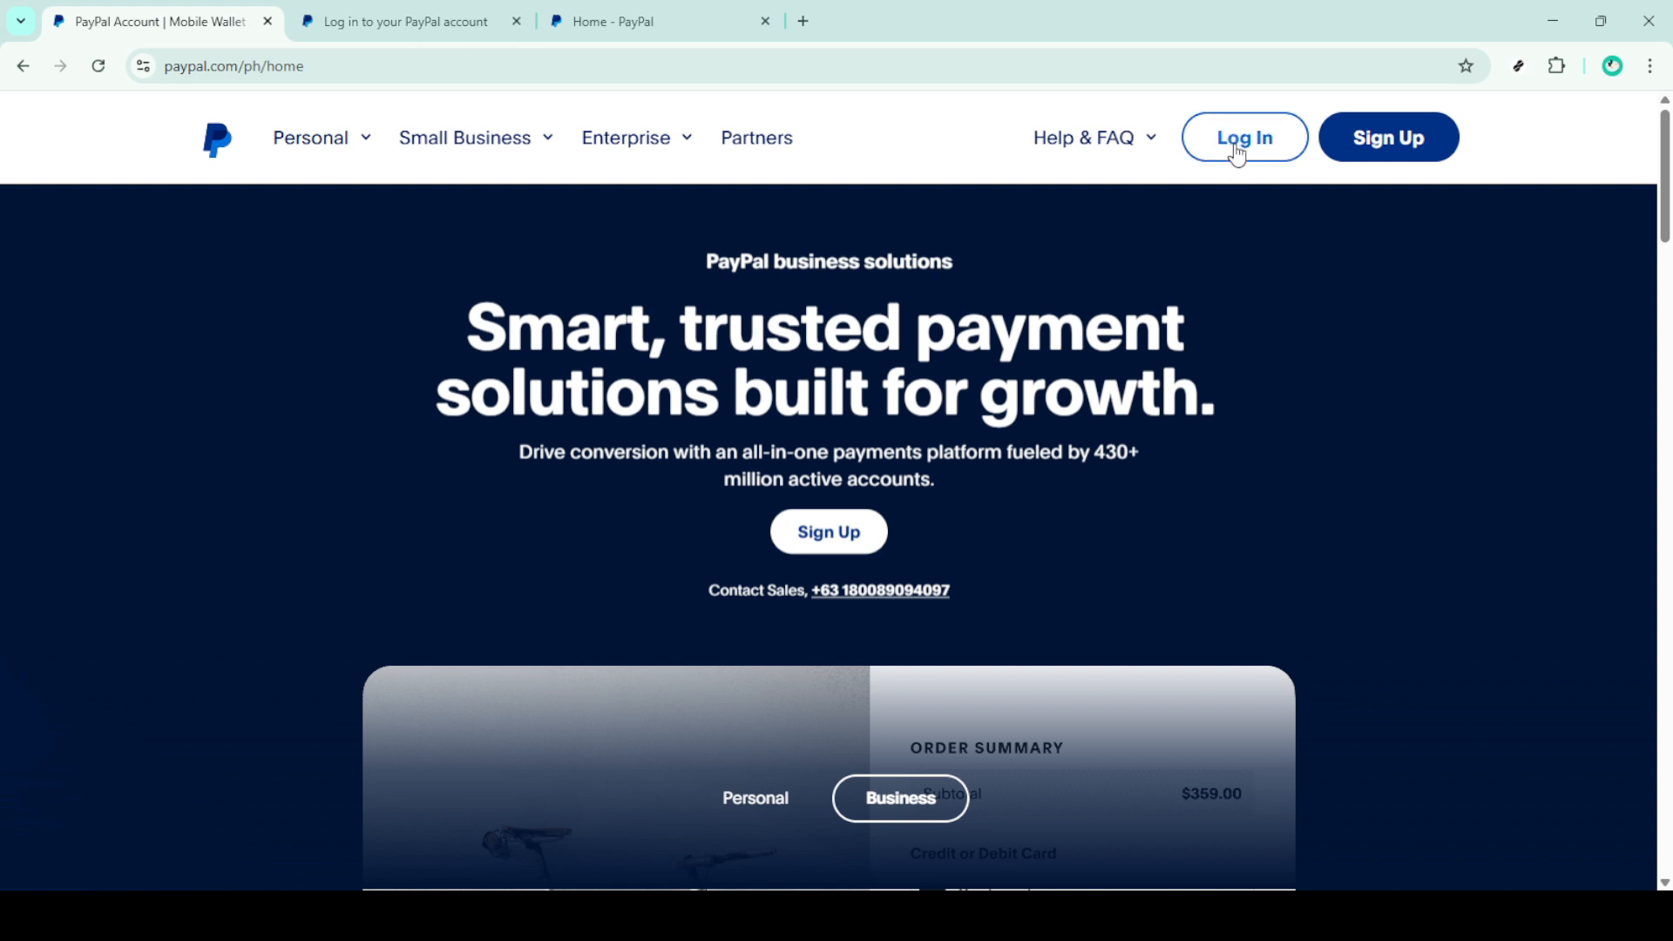
Sign in to the PayPal account and reach the business dashboard
click(1242, 136)
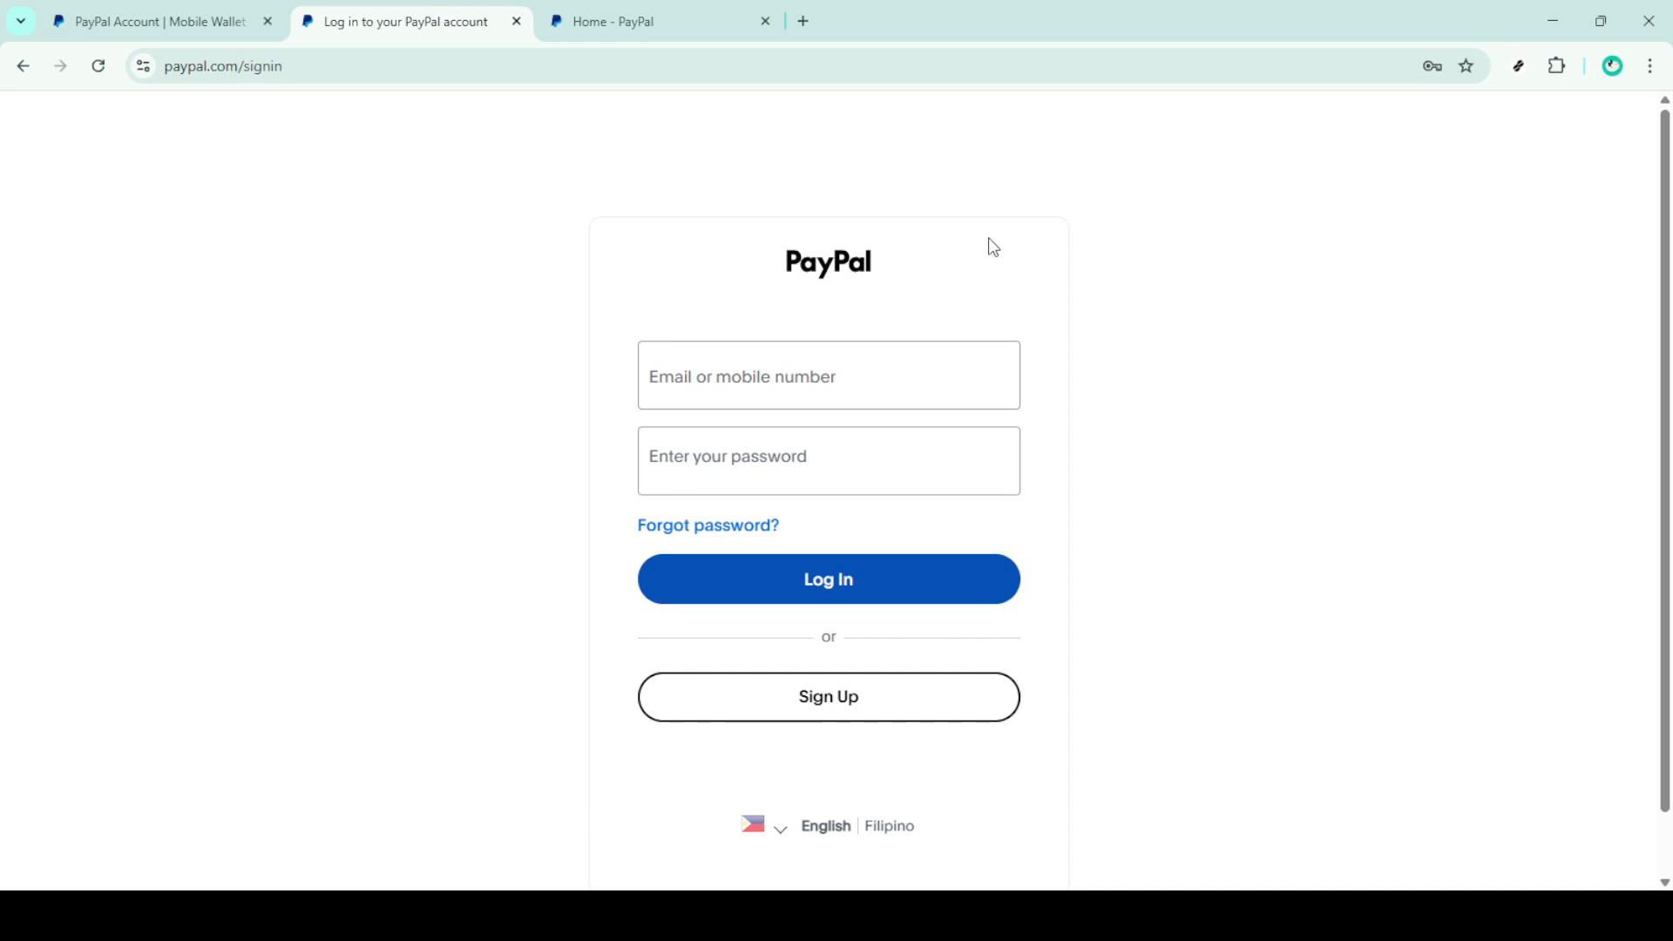
click(828, 460)
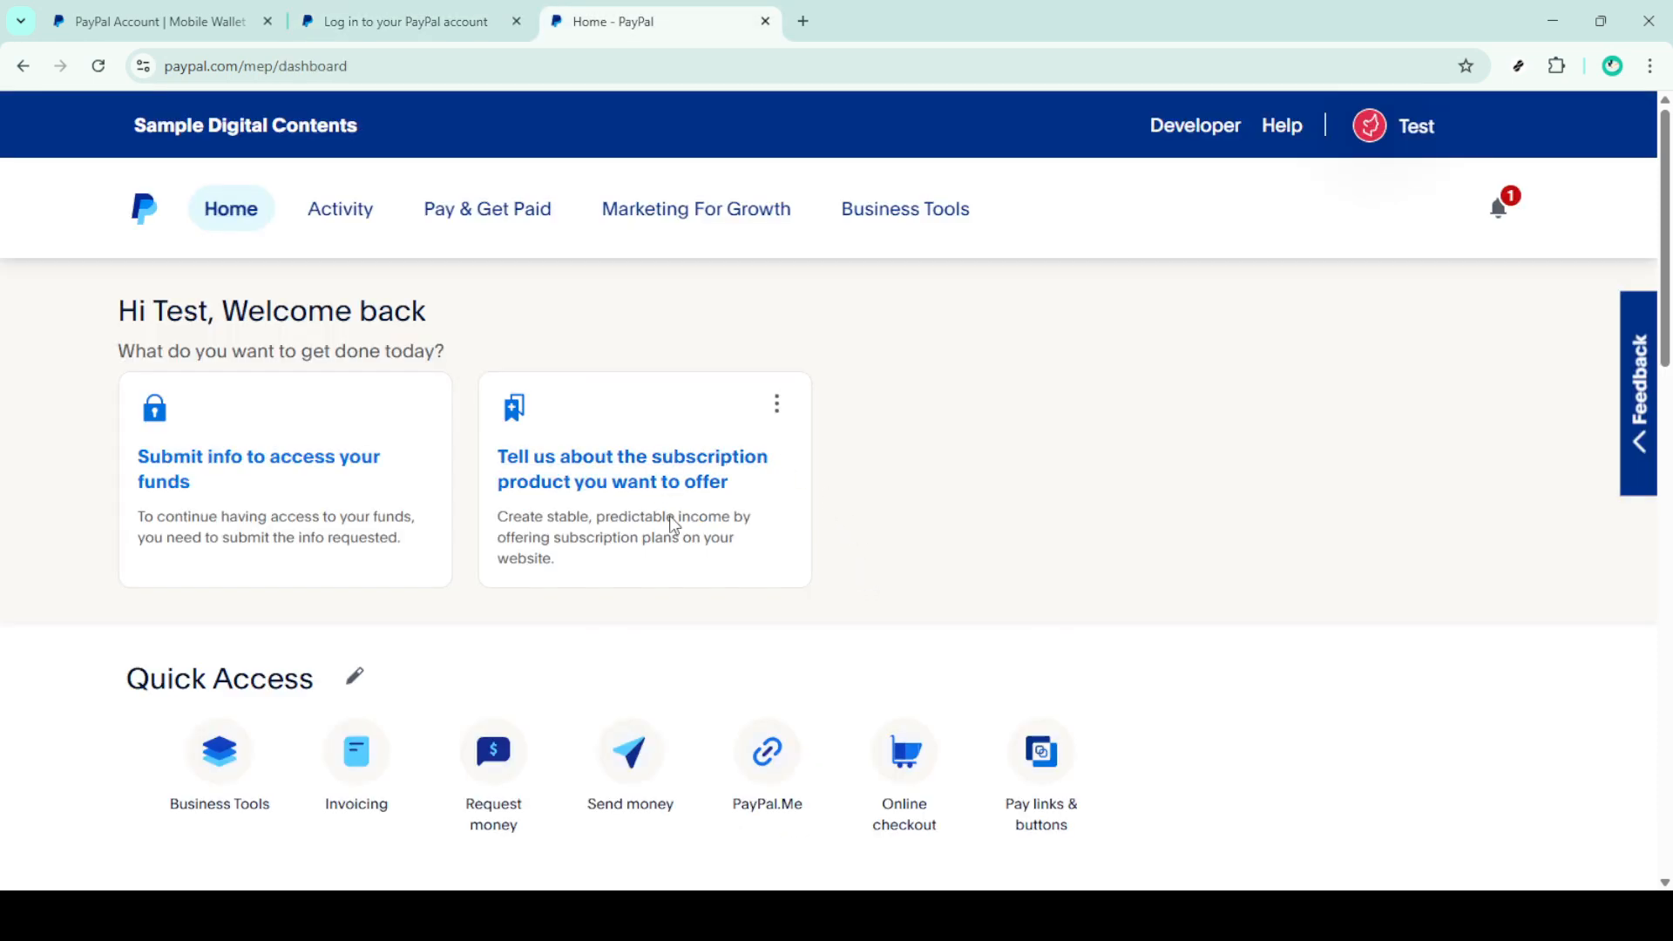
Go to Account Settings from the profile name menu at the top right
click(1413, 126)
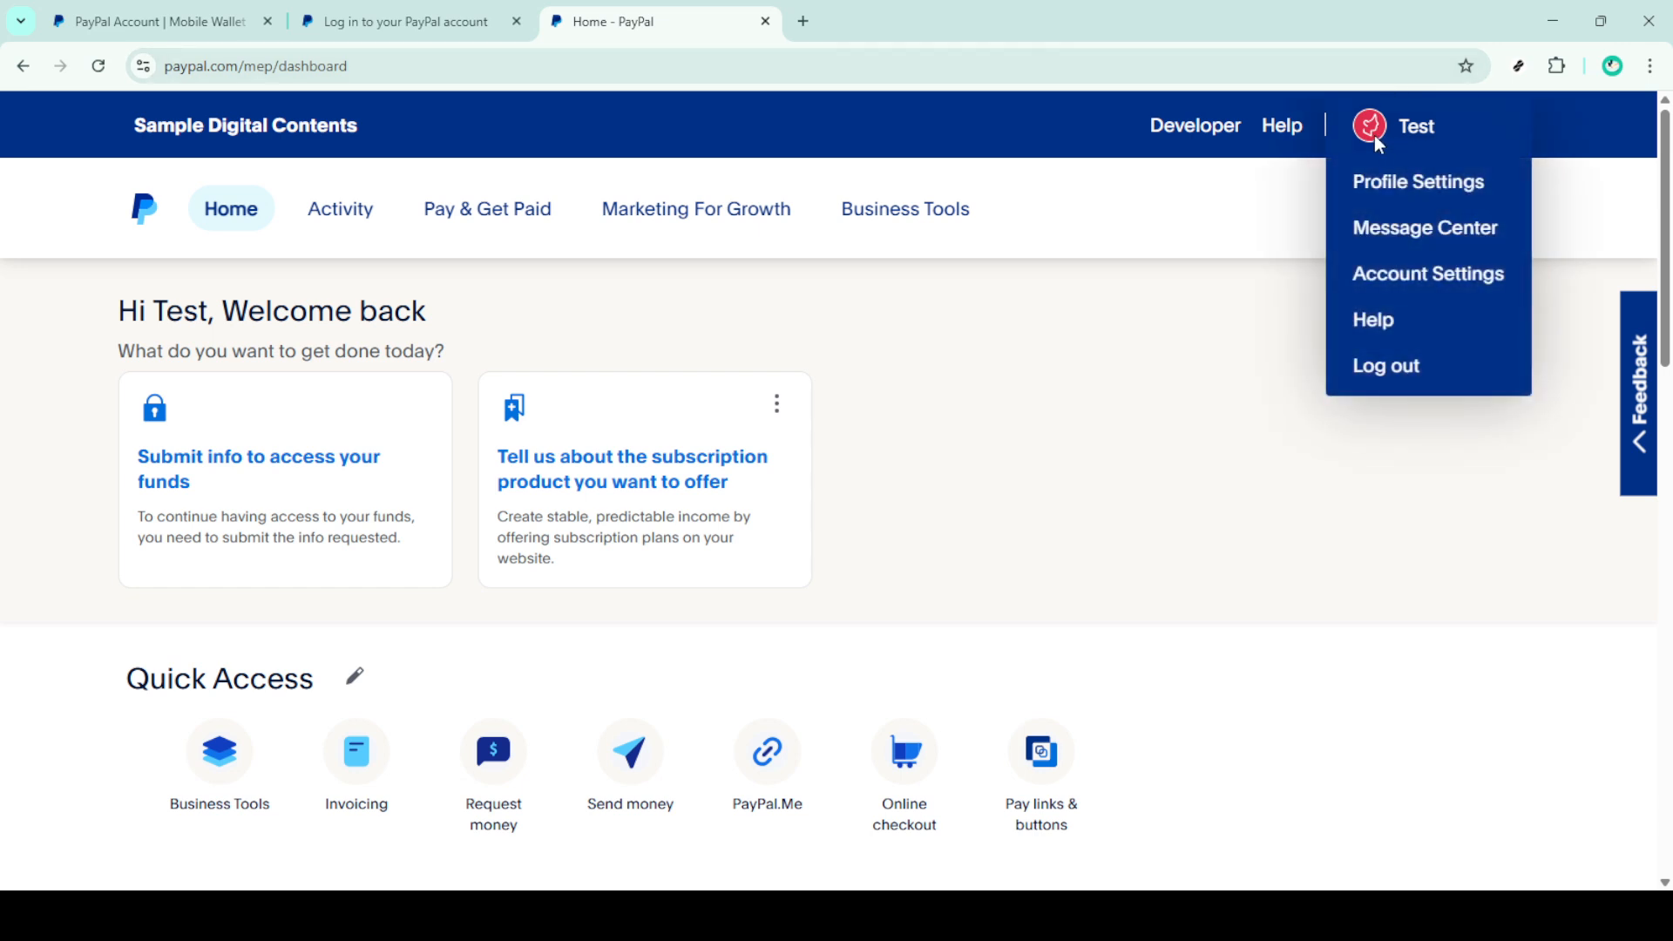
mouse_move(1417, 181)
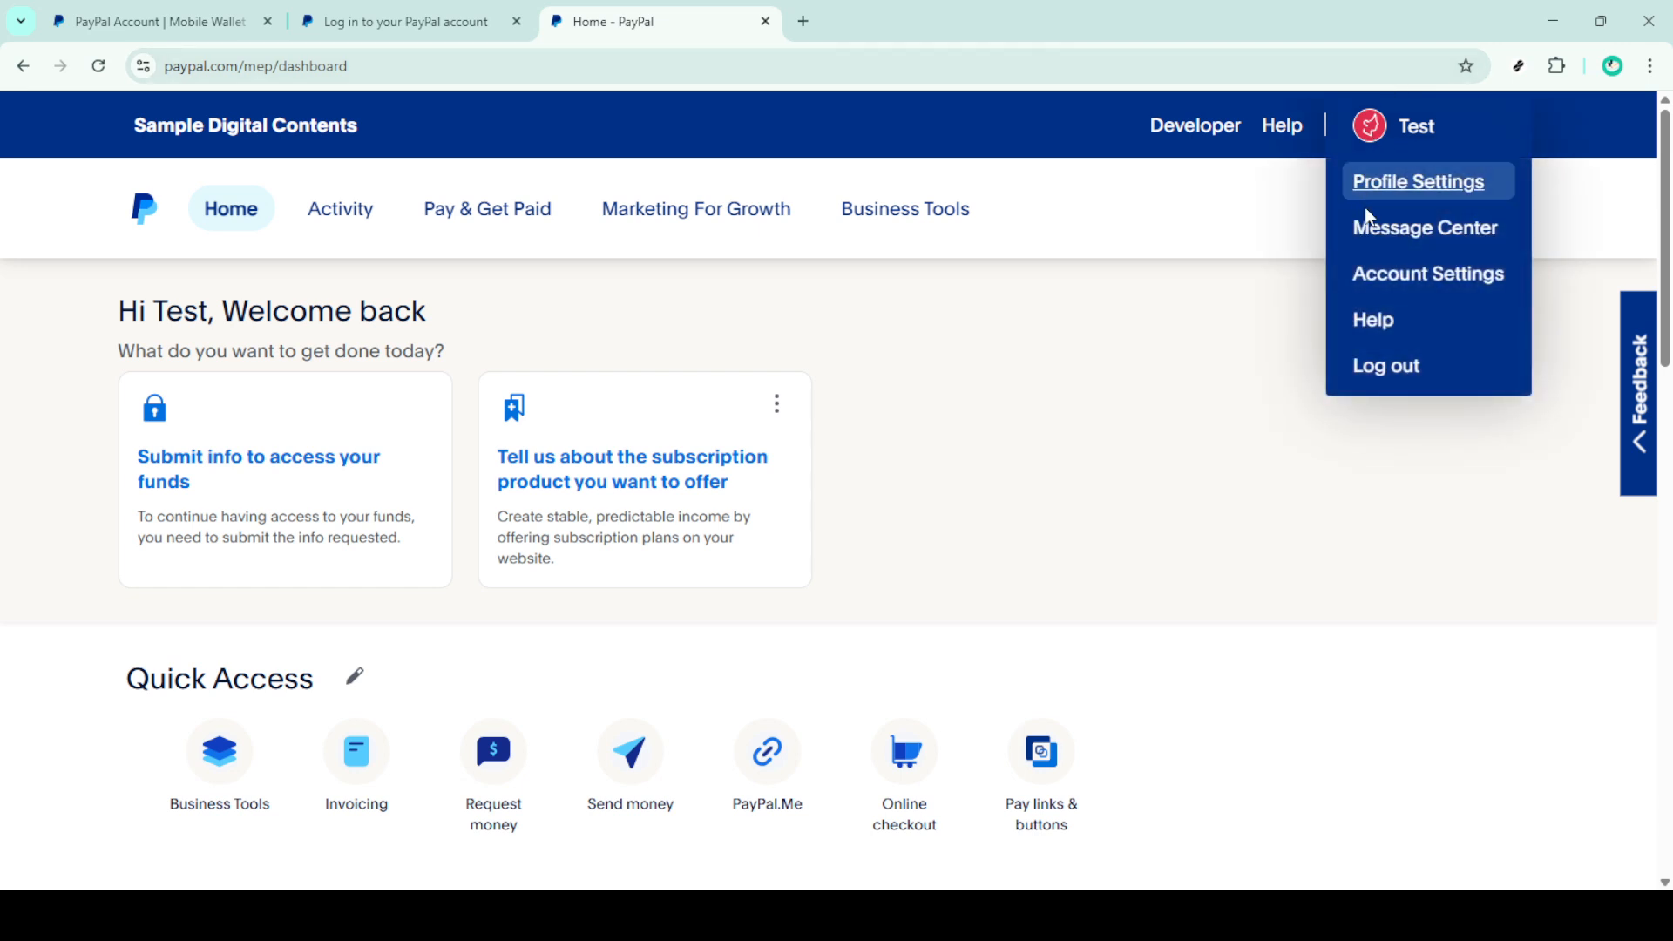
mouse_move(1427, 274)
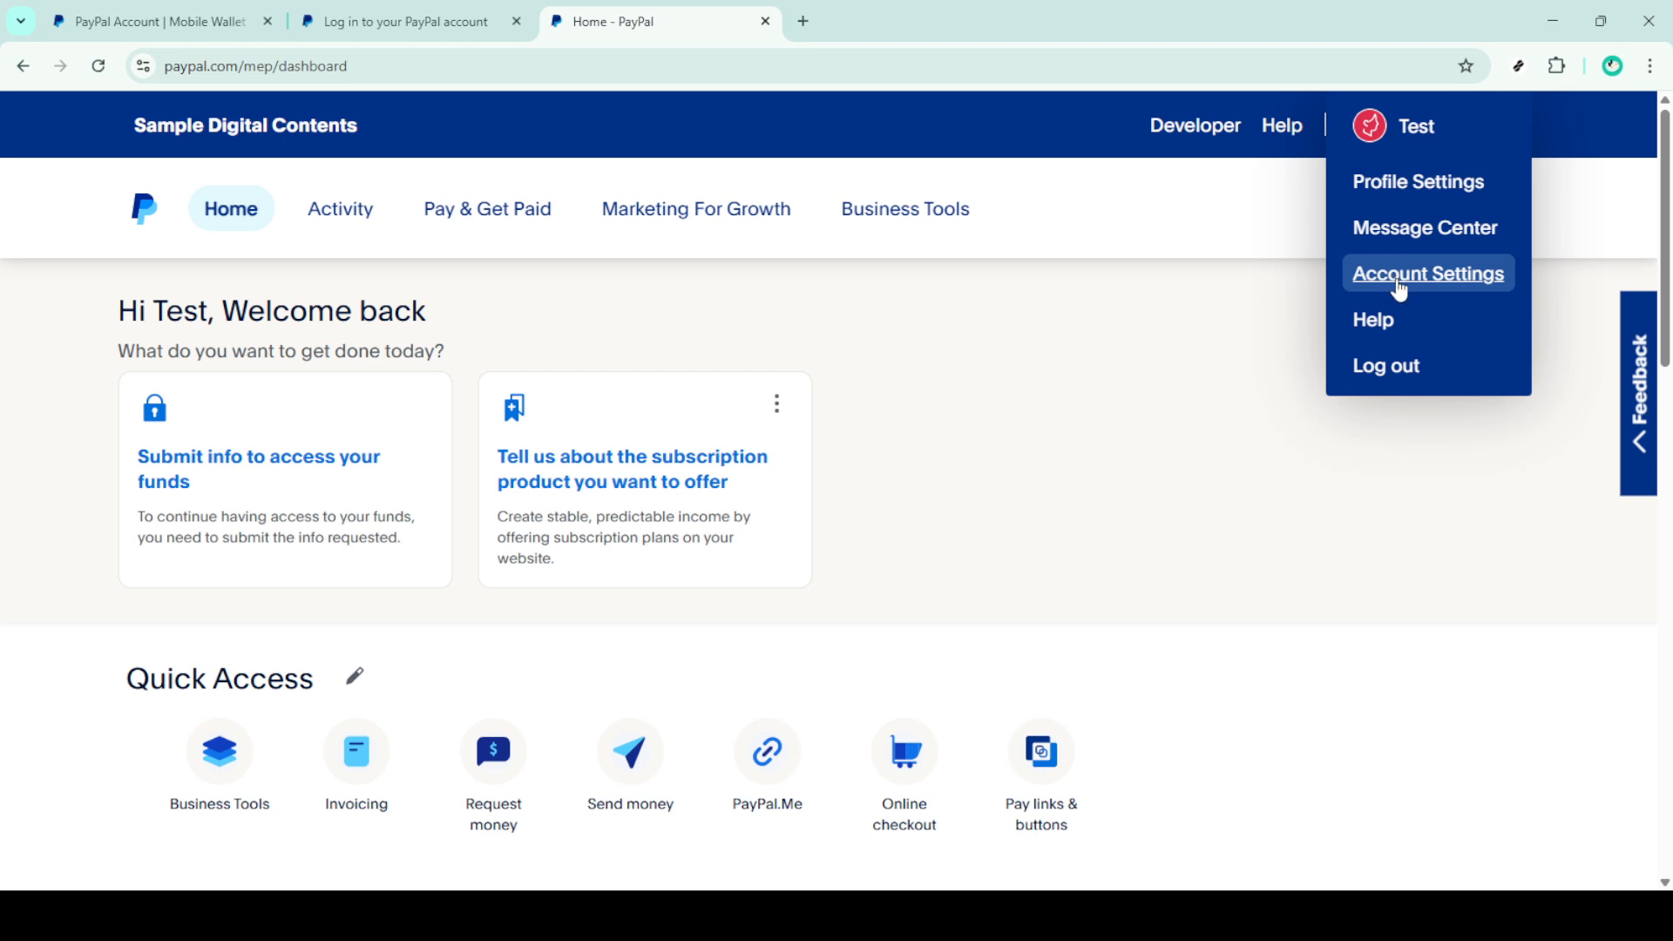
click(1427, 274)
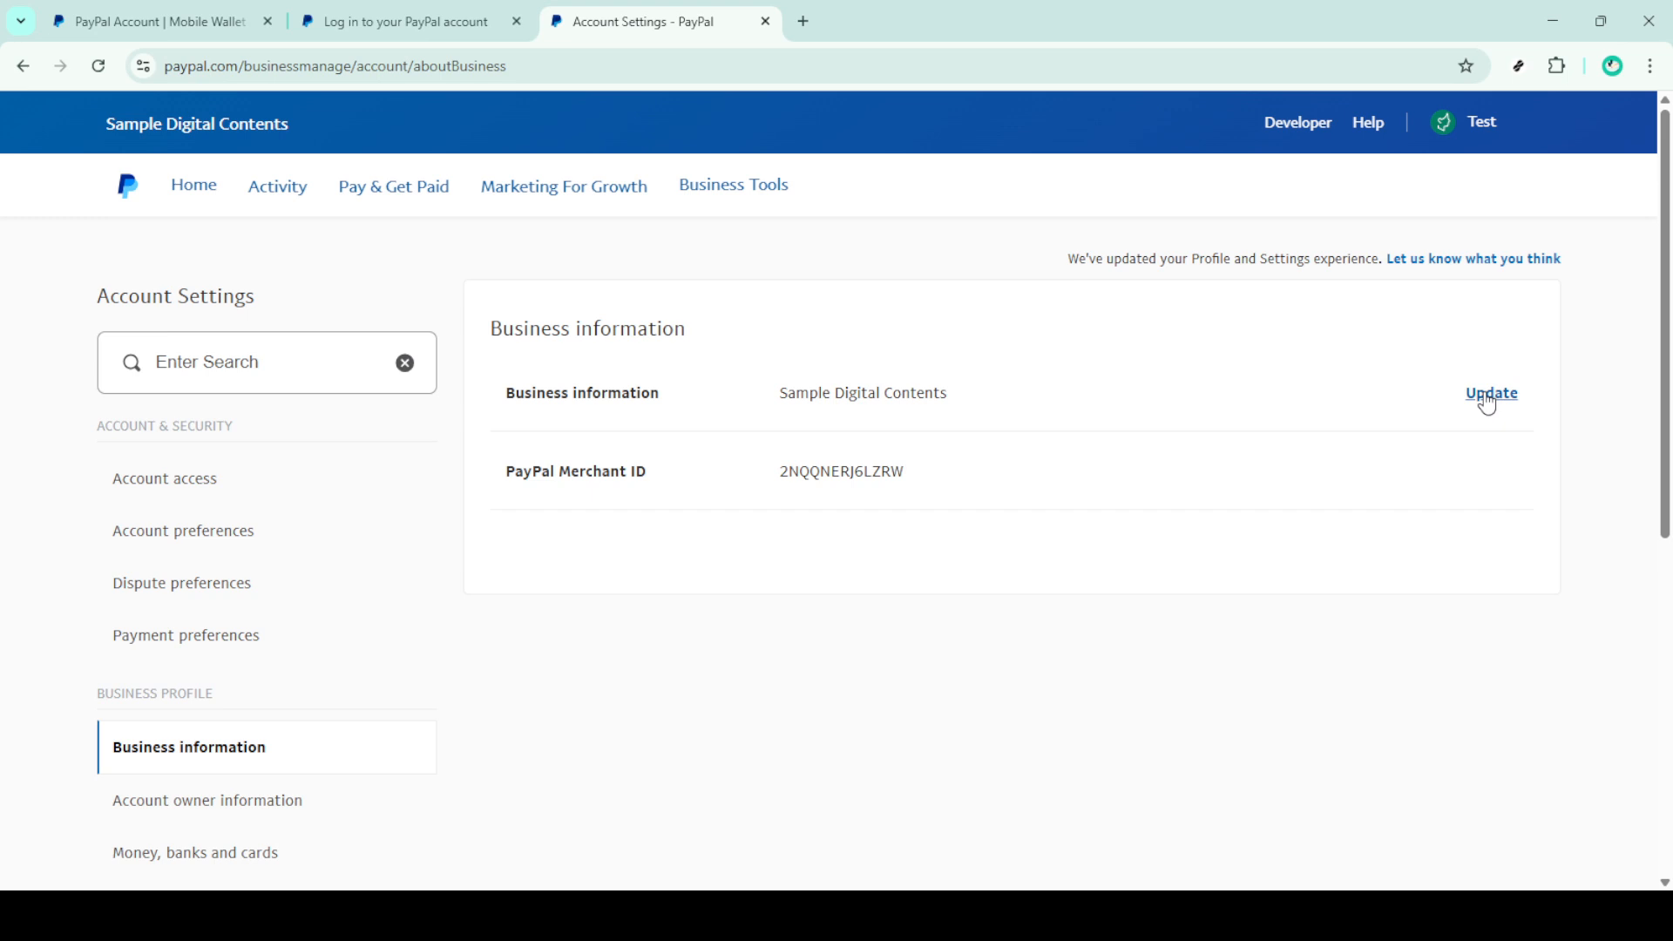
Start updating Business information and move down to Primary contact details
click(1492, 392)
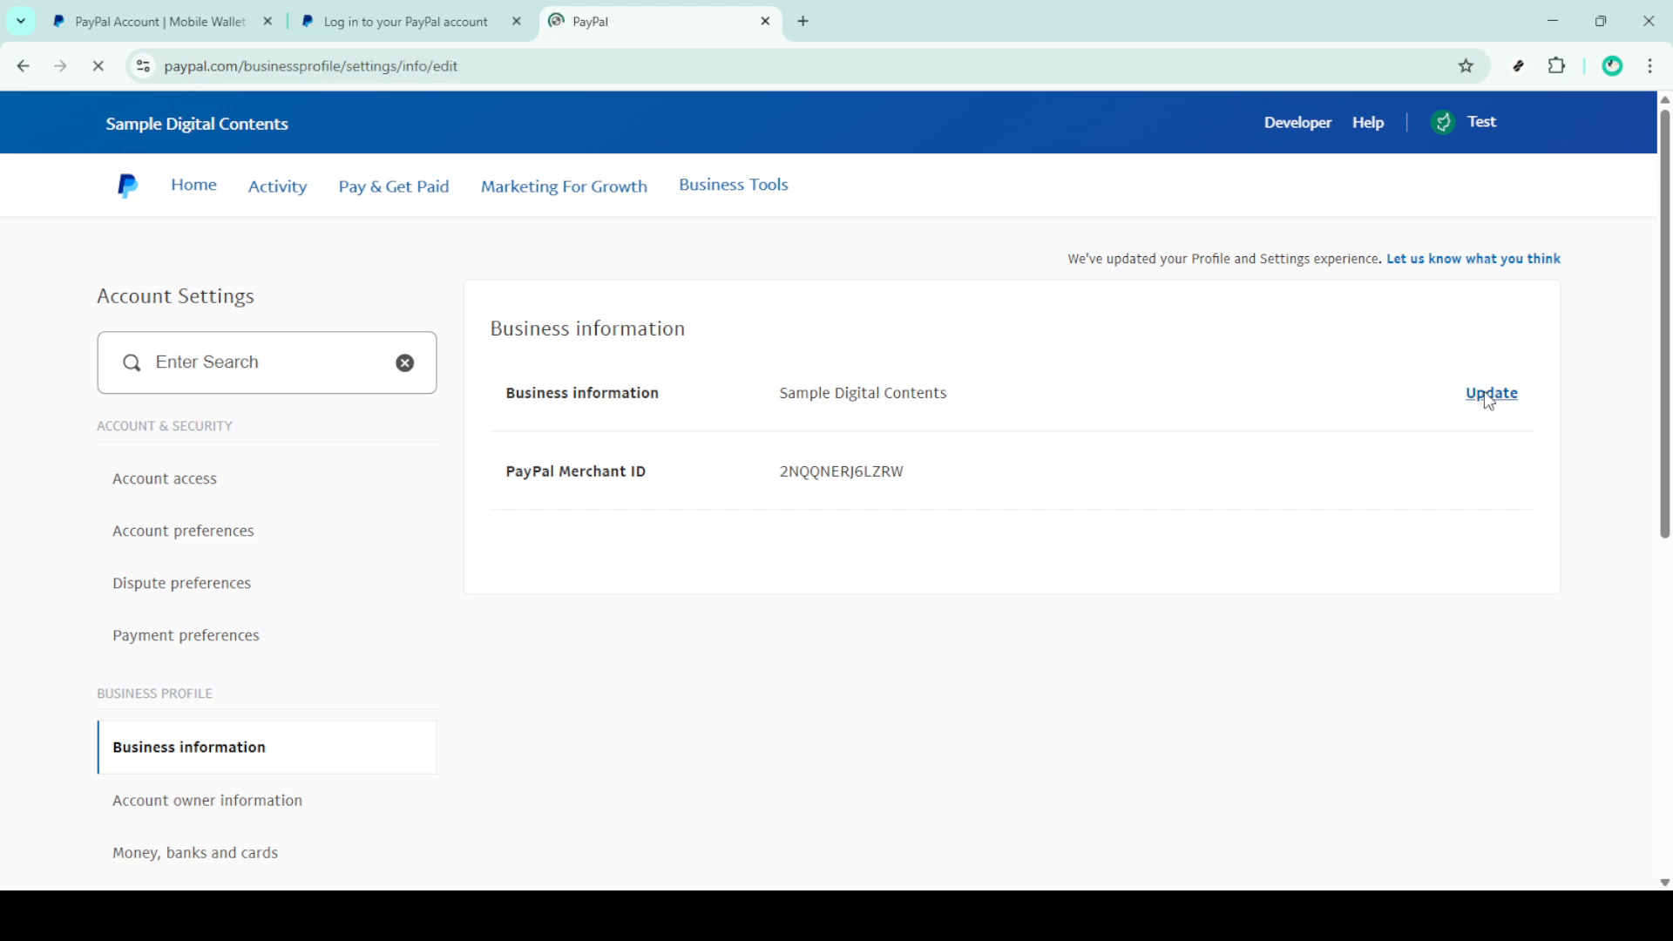
click(1490, 392)
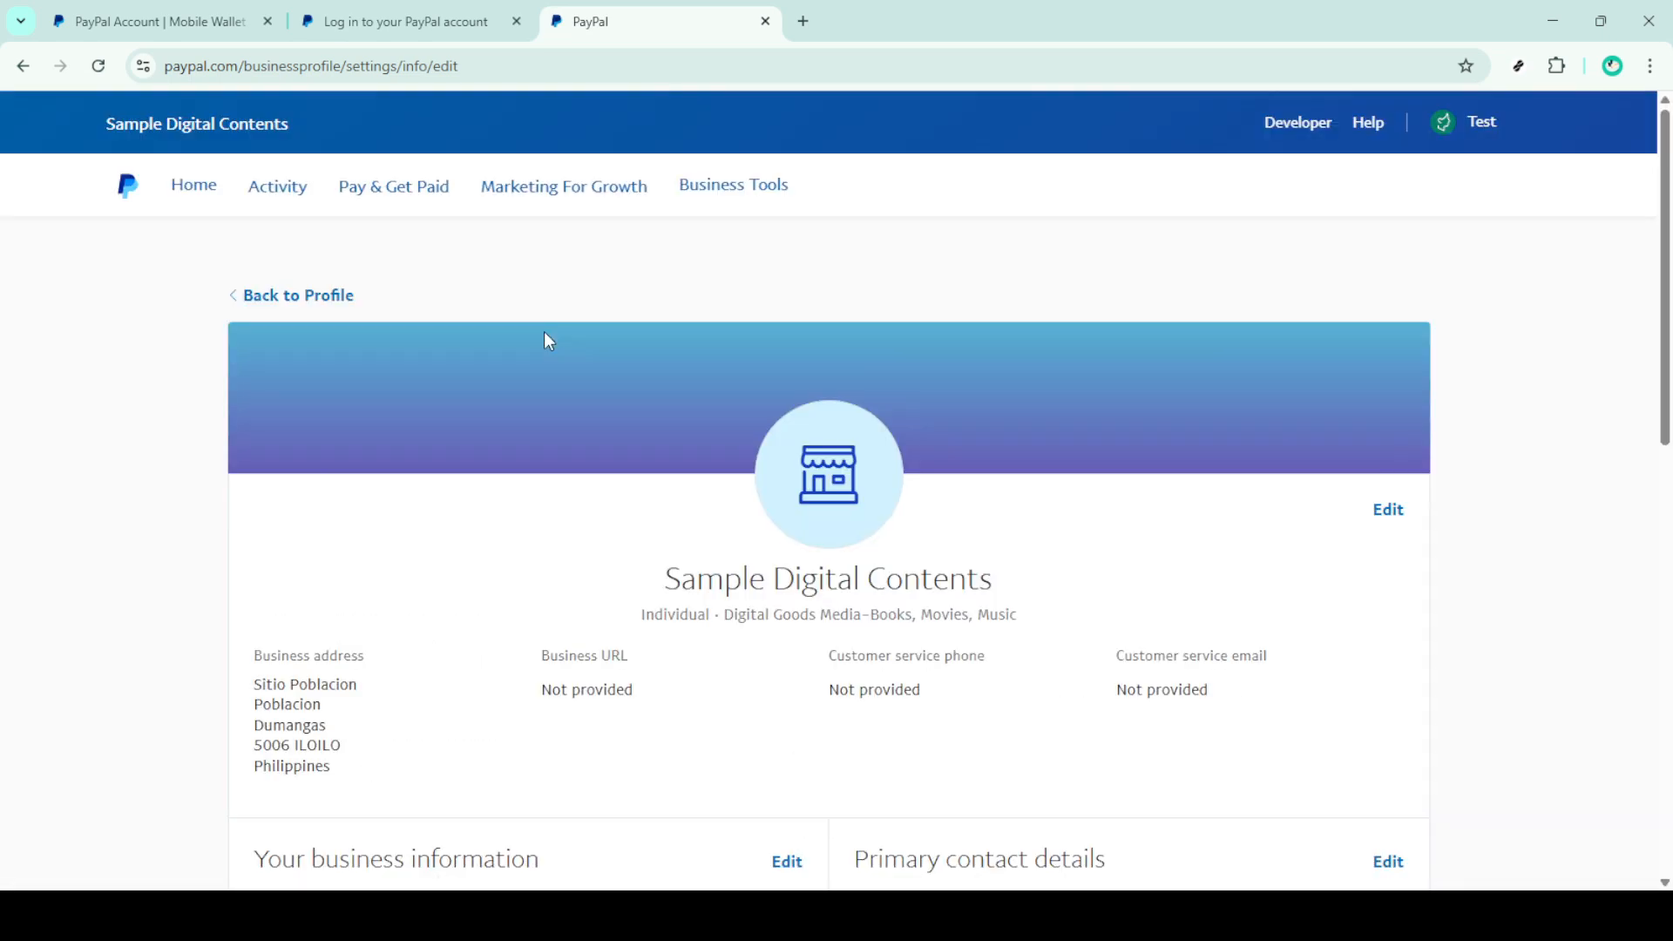
scroll(down, 3)
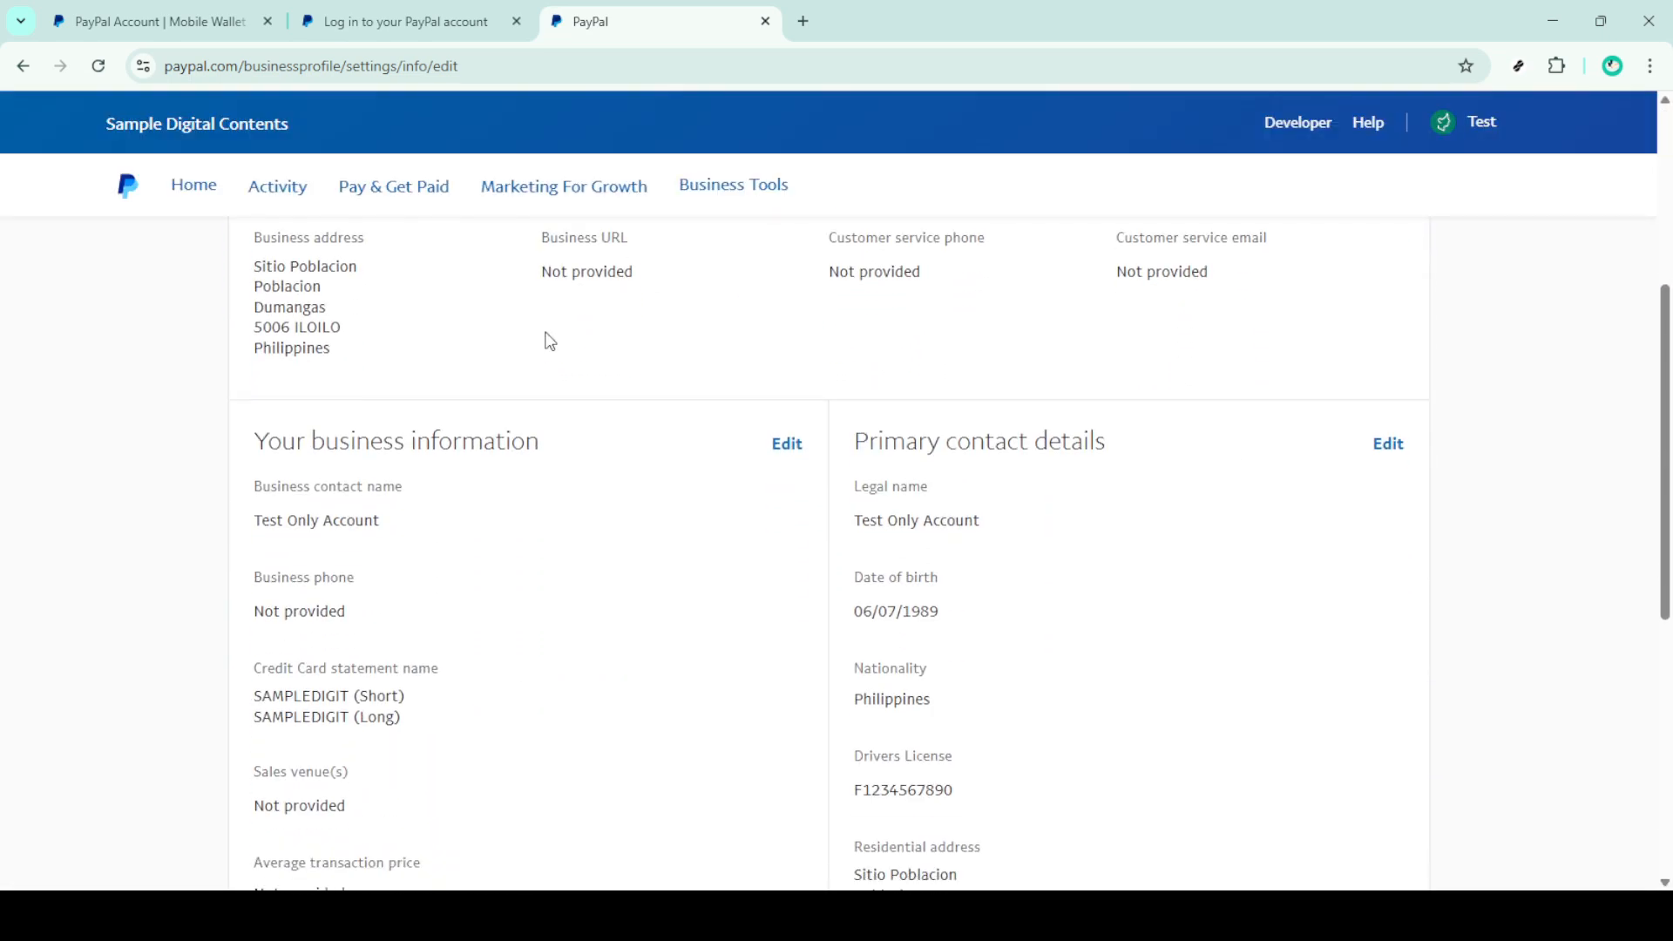
mouse_move(844, 537)
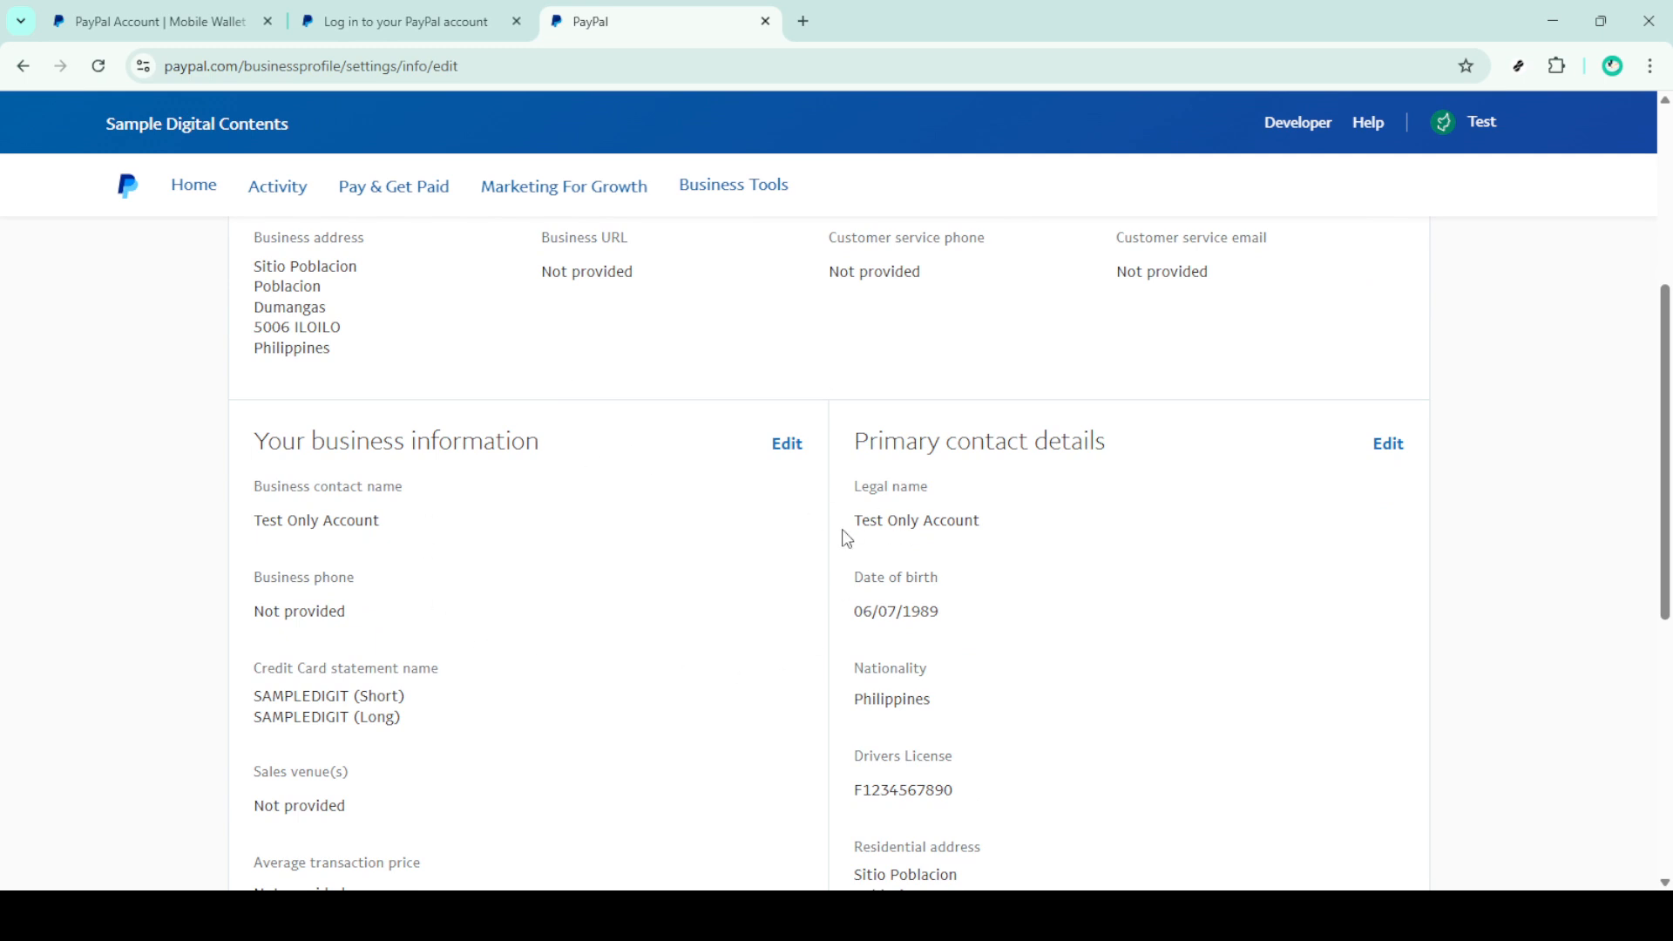
mouse_move(786, 445)
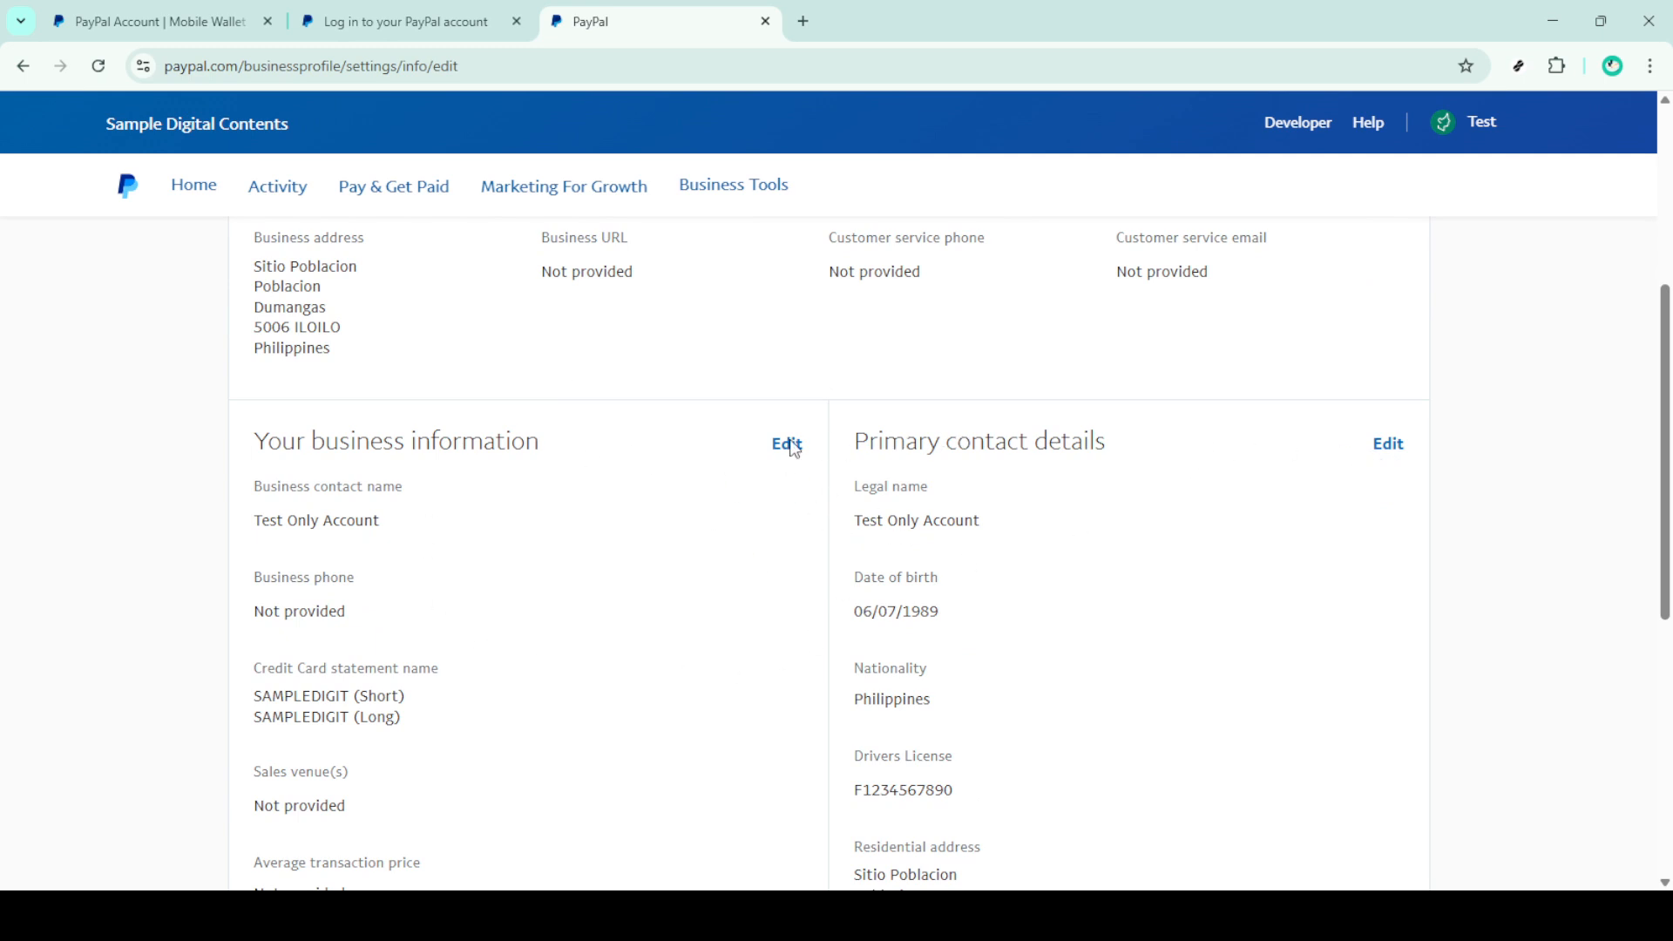
mouse_move(1406, 453)
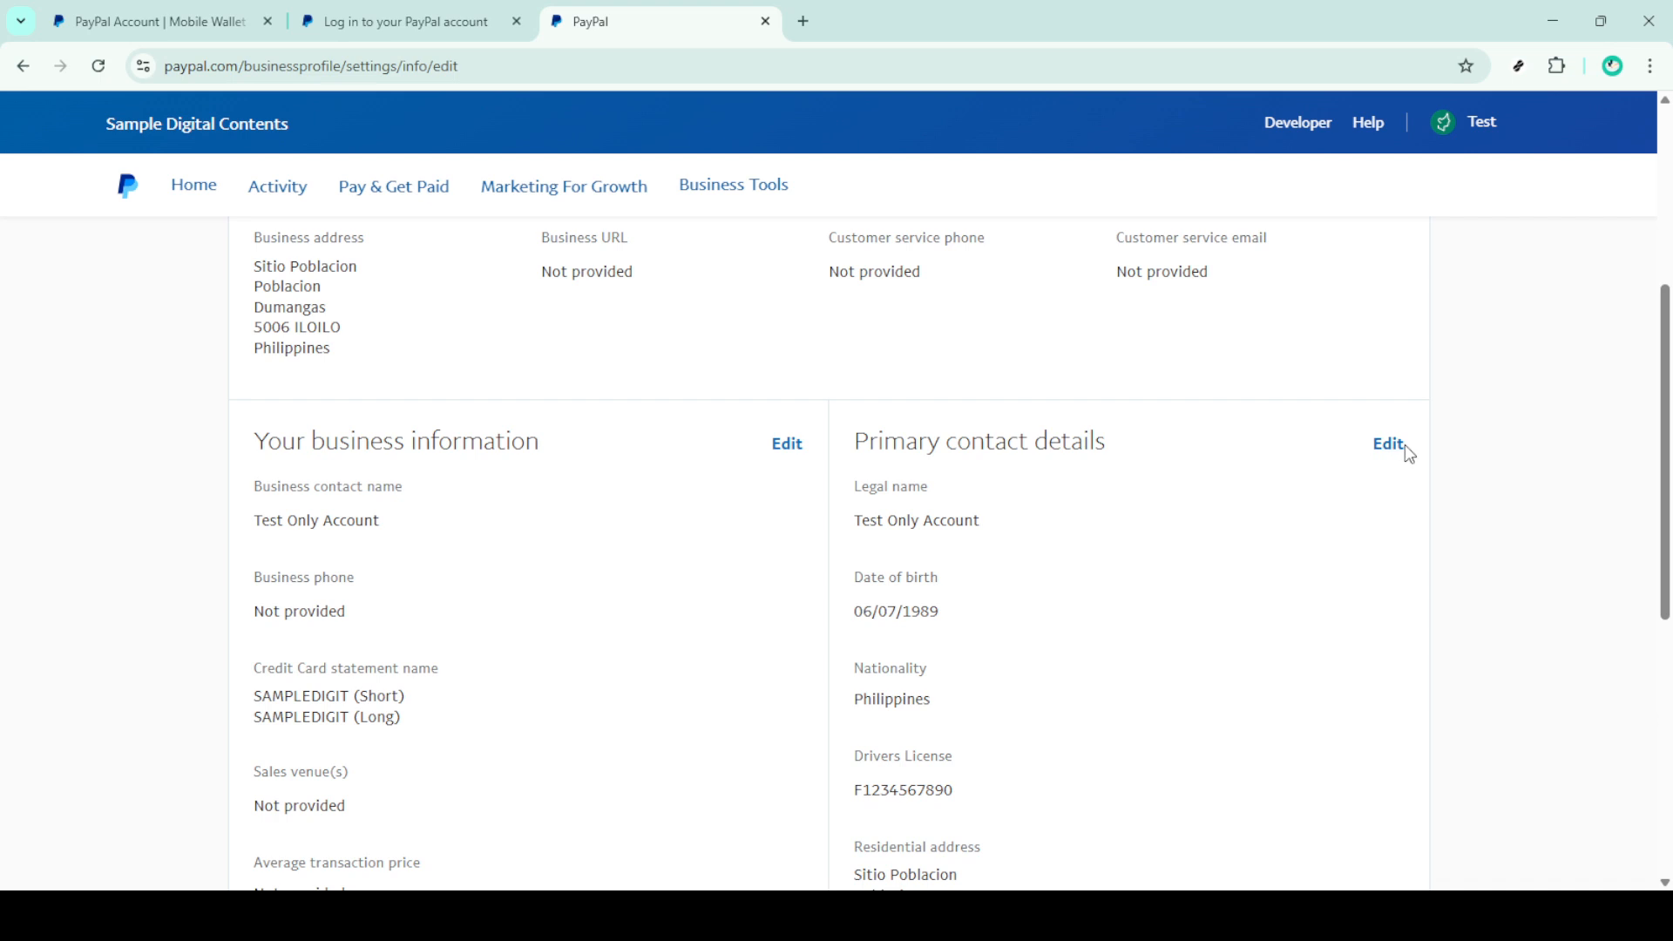
Edit the primary contact details and begin changing the legal name
click(1389, 443)
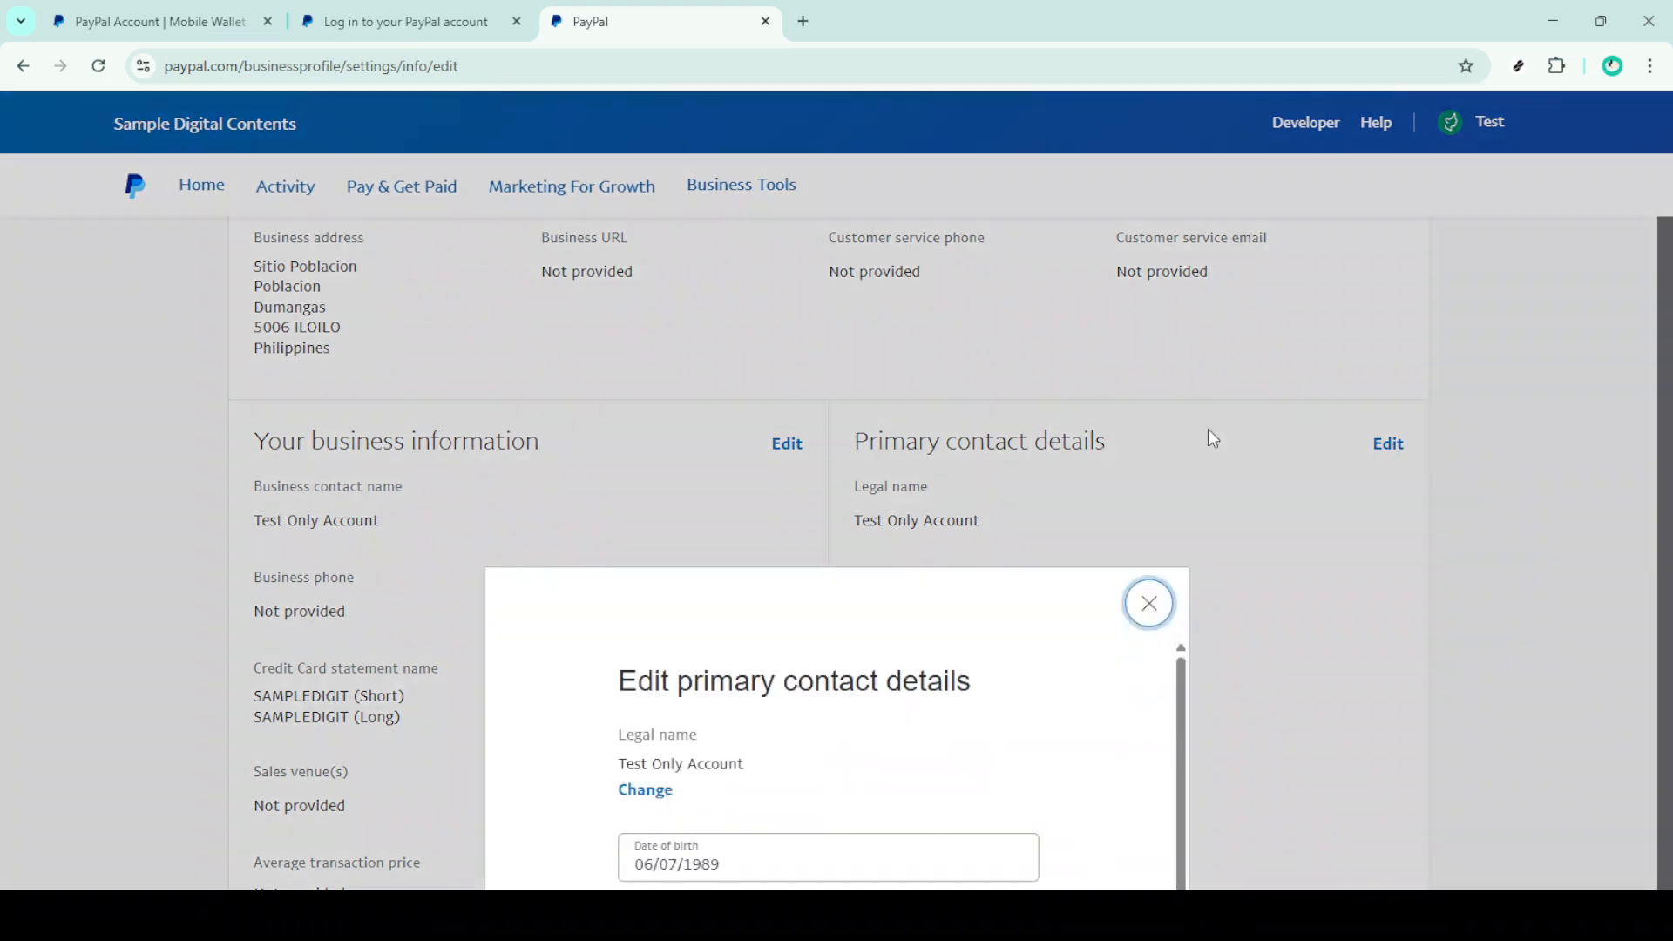
scroll(down, 3)
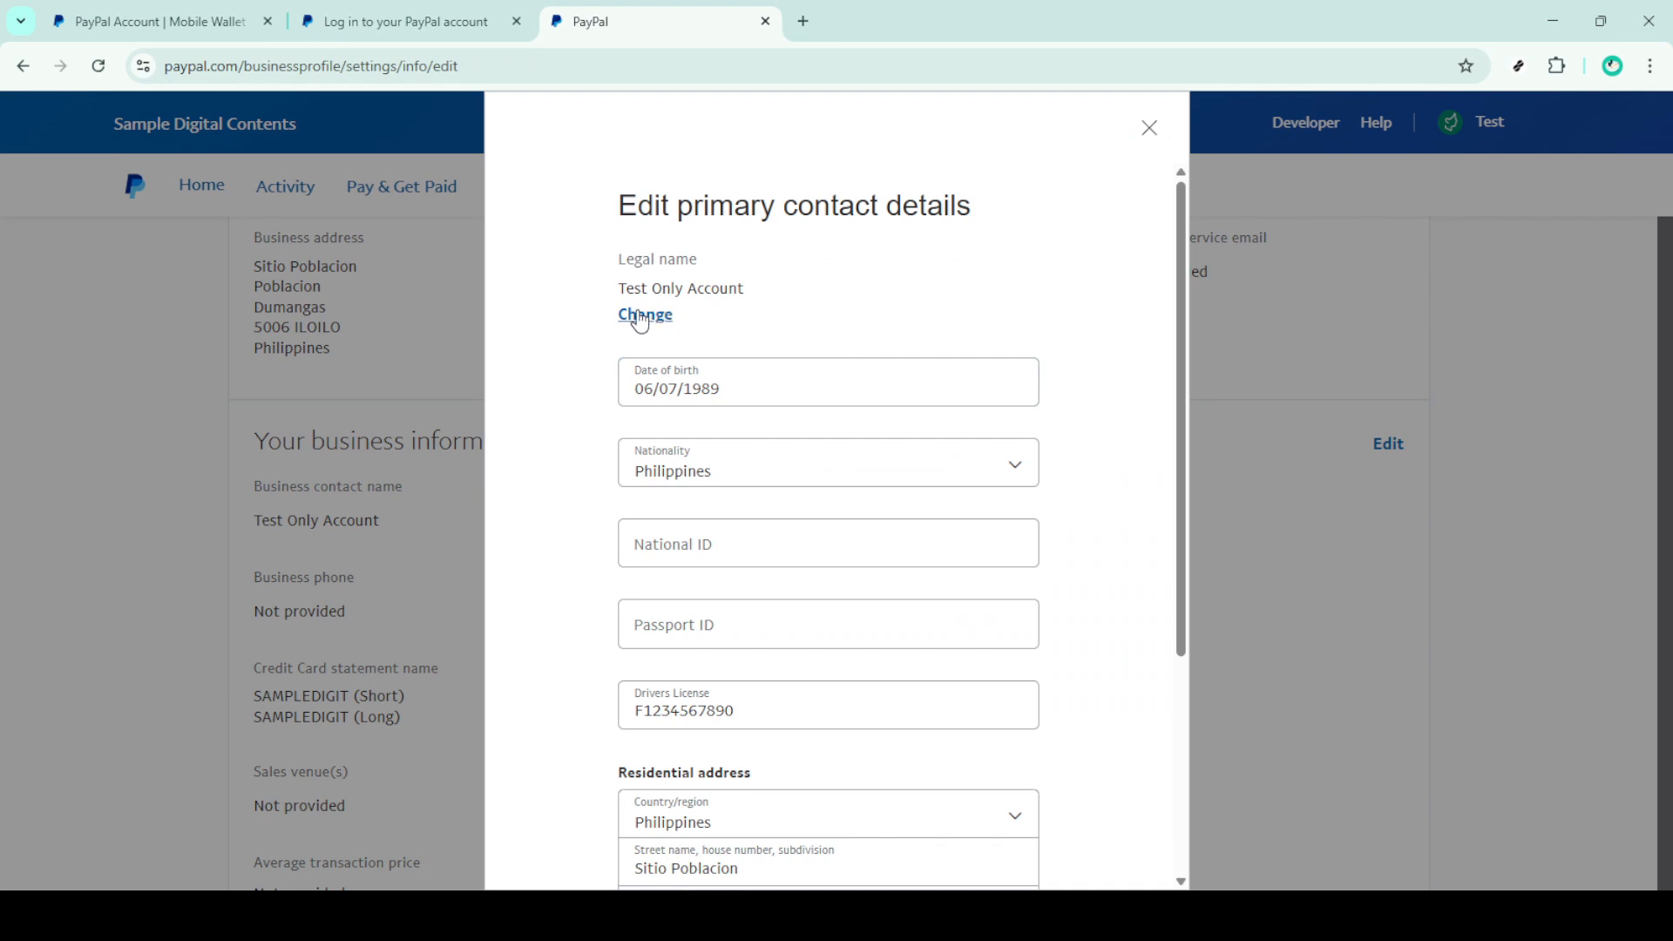
click(645, 314)
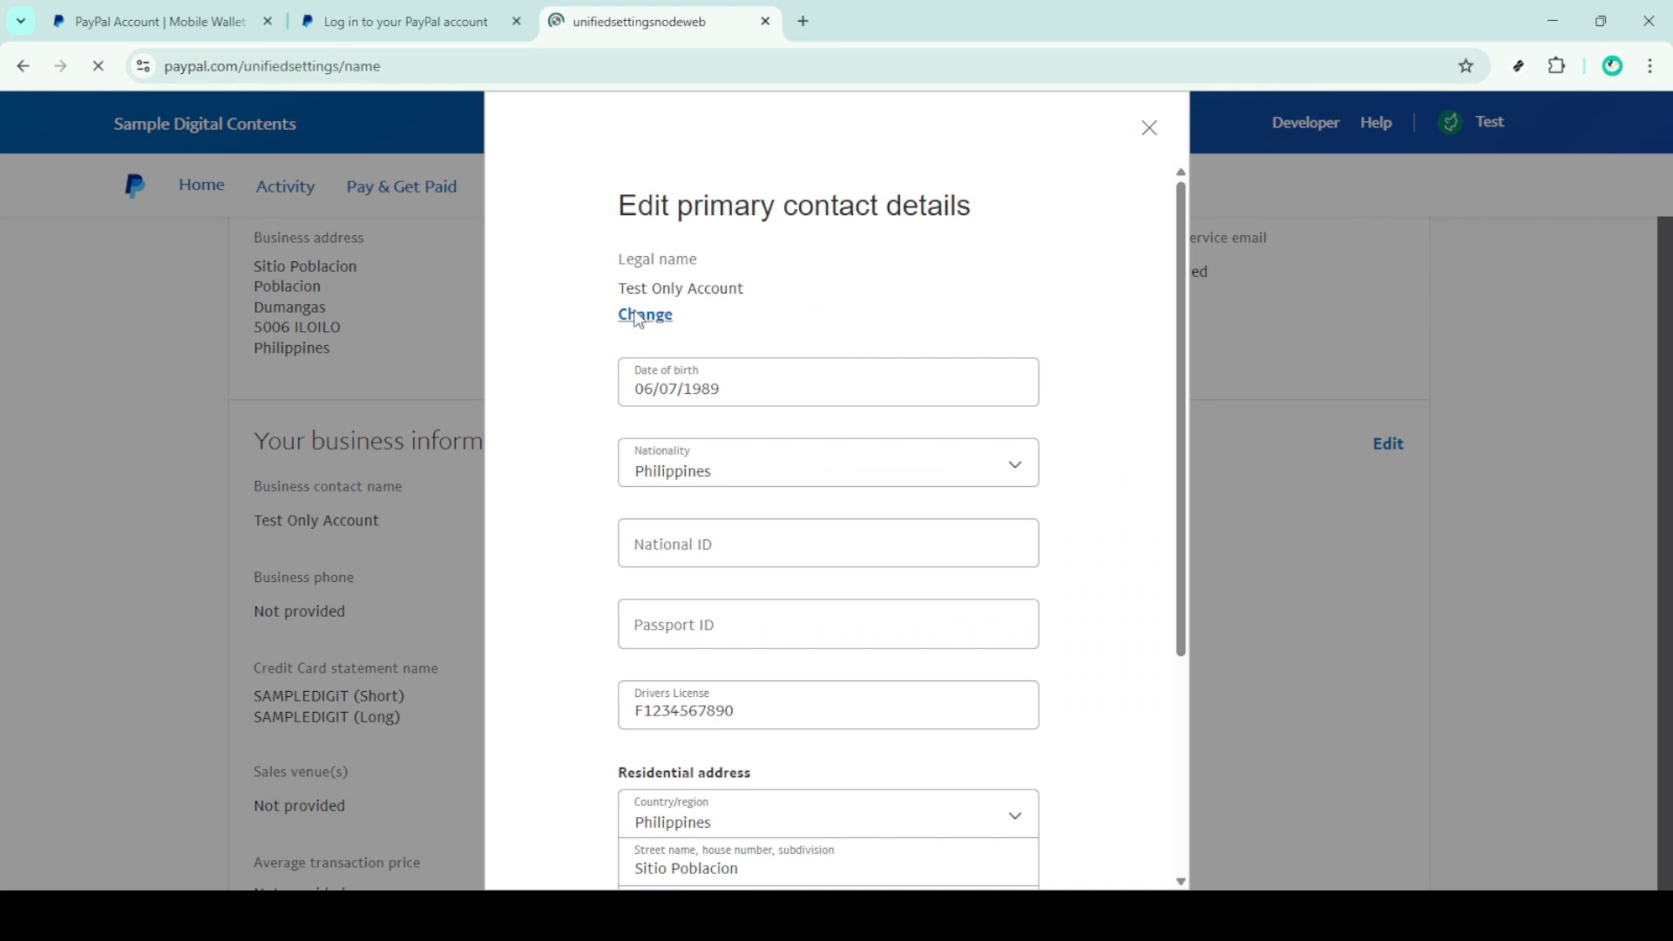
Choose 'You've legally changed your name' as the reason and continue to the ID-name form
click(645, 314)
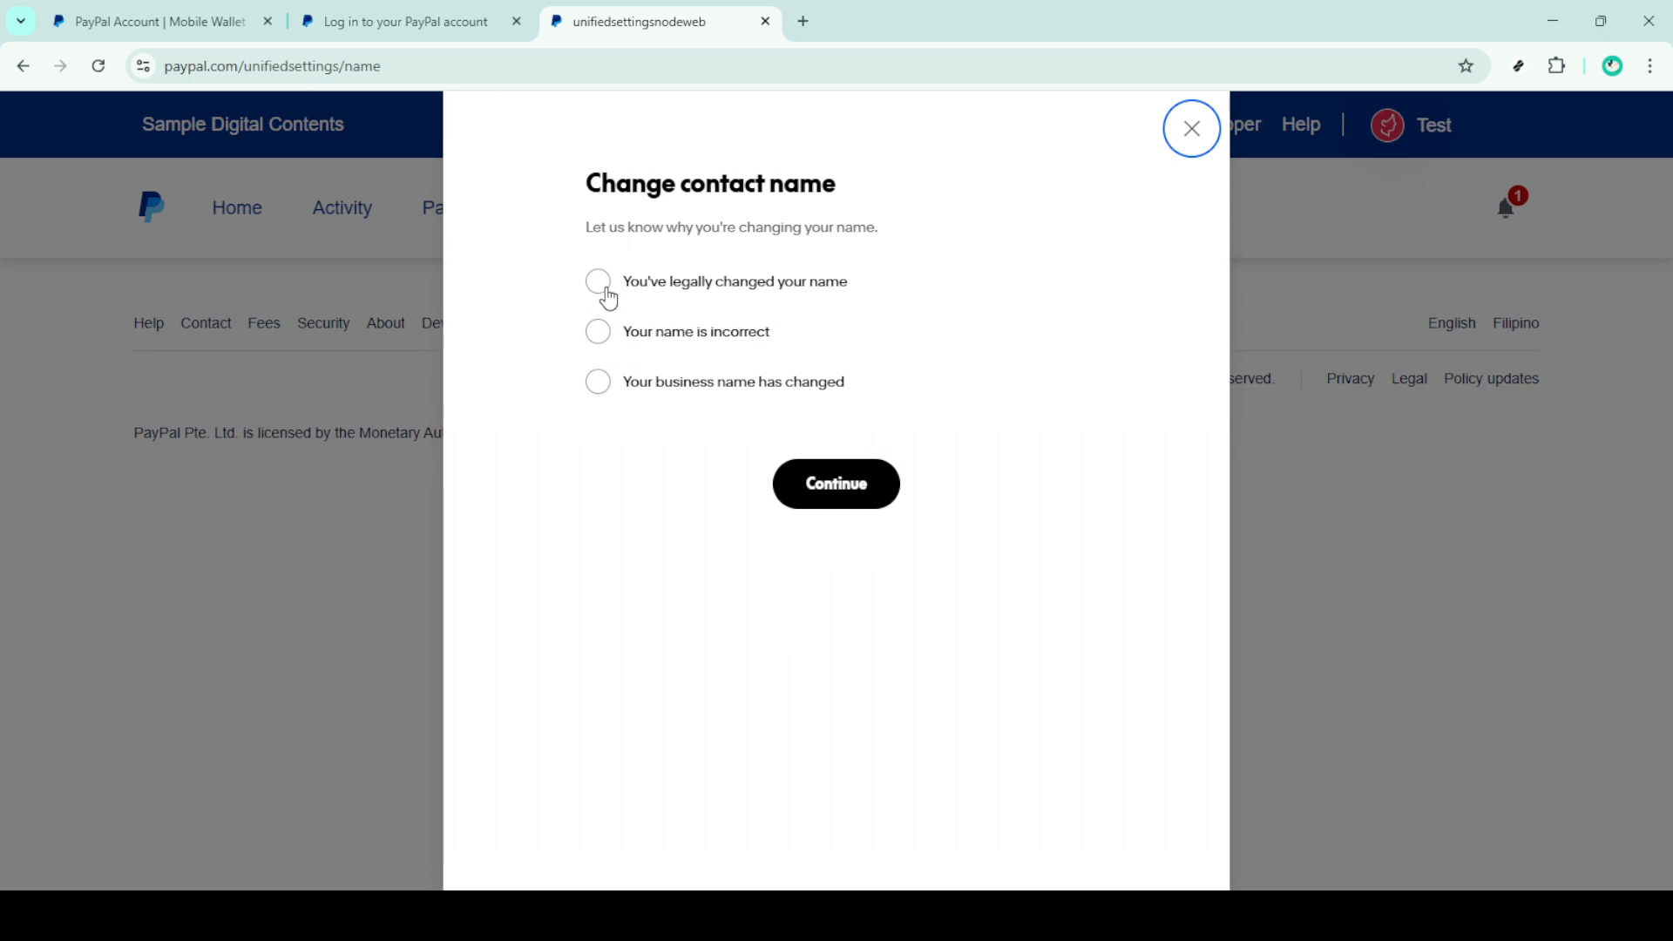
click(597, 281)
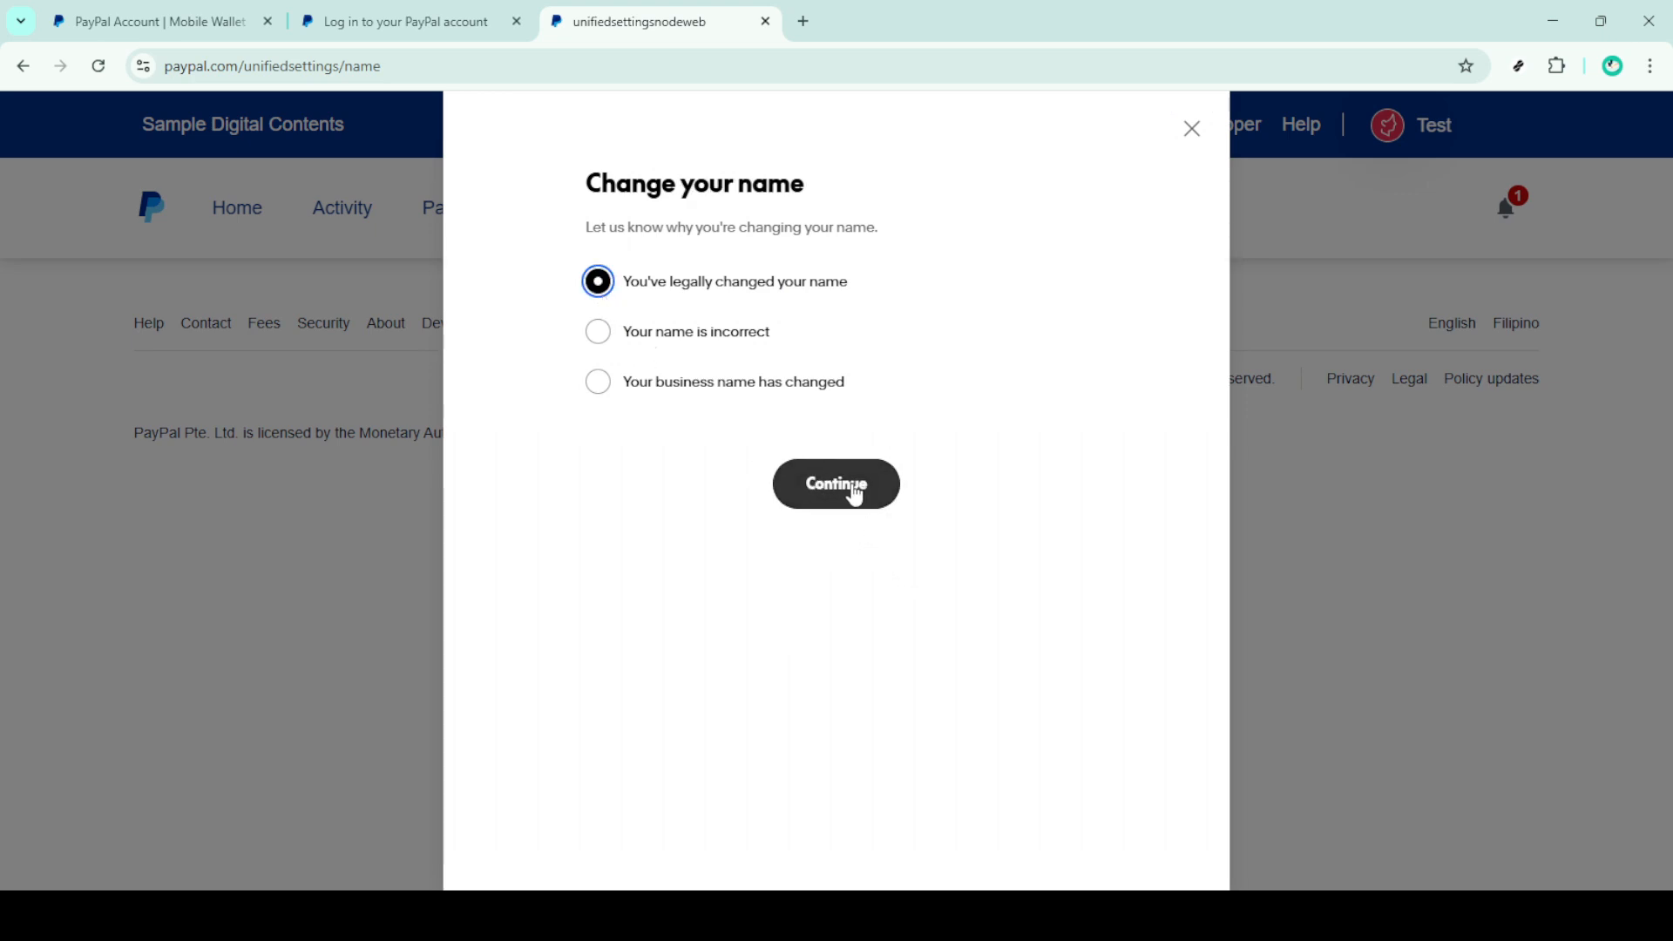
click(835, 483)
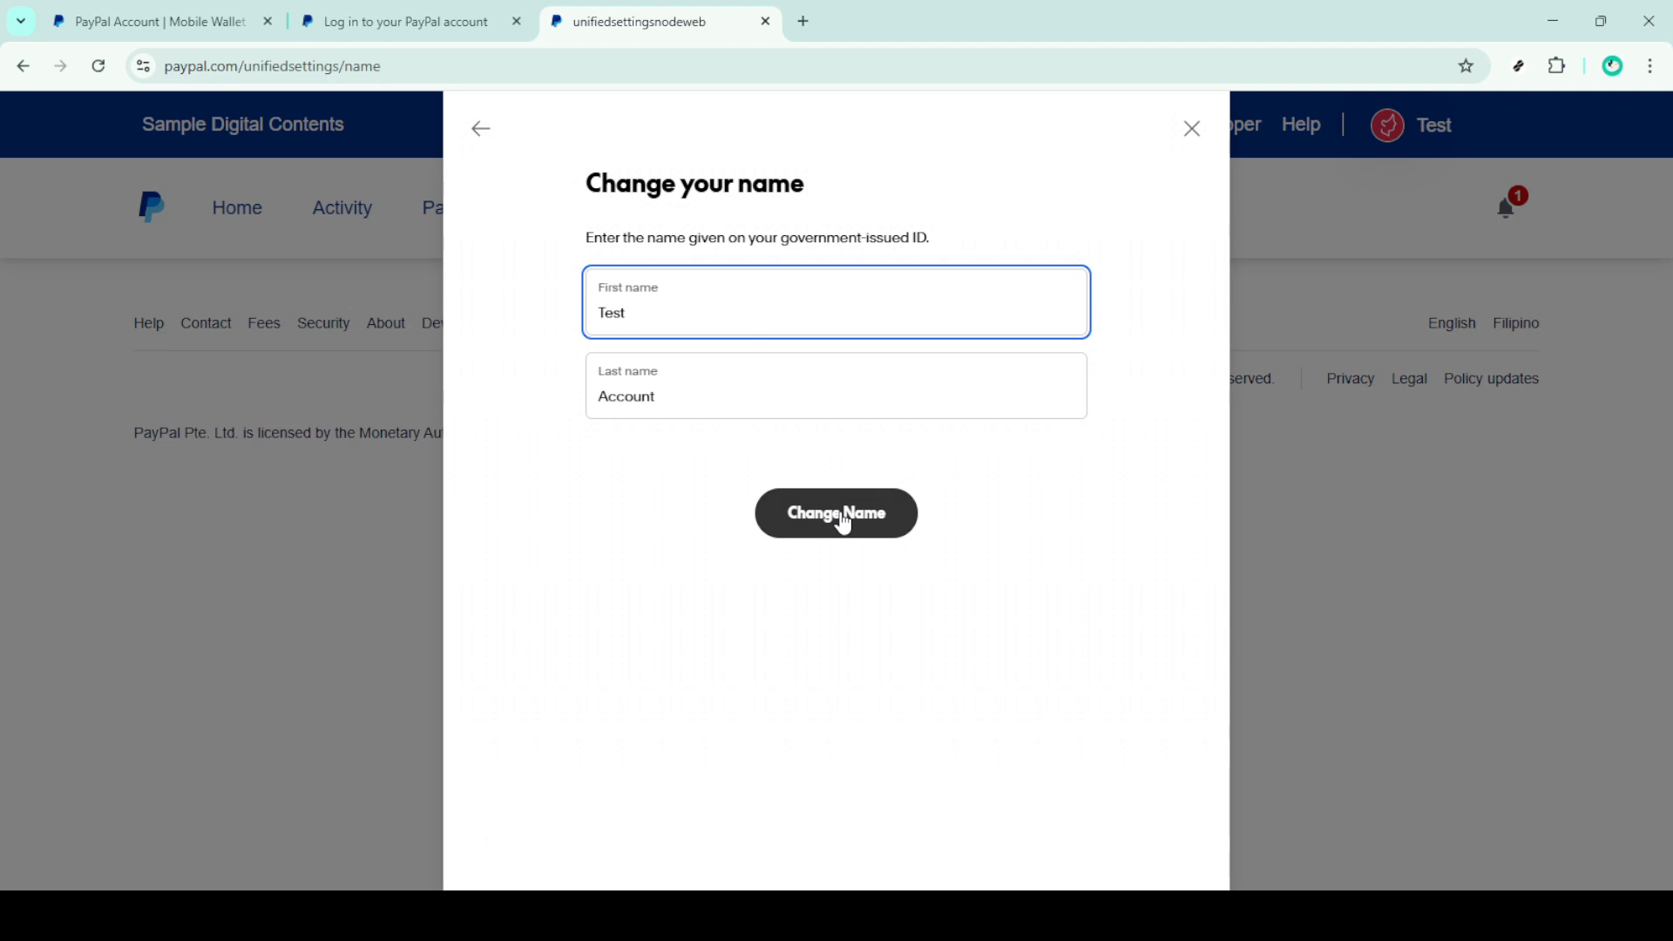
Submit the name 'Test Account' with the Change Name button
click(835, 512)
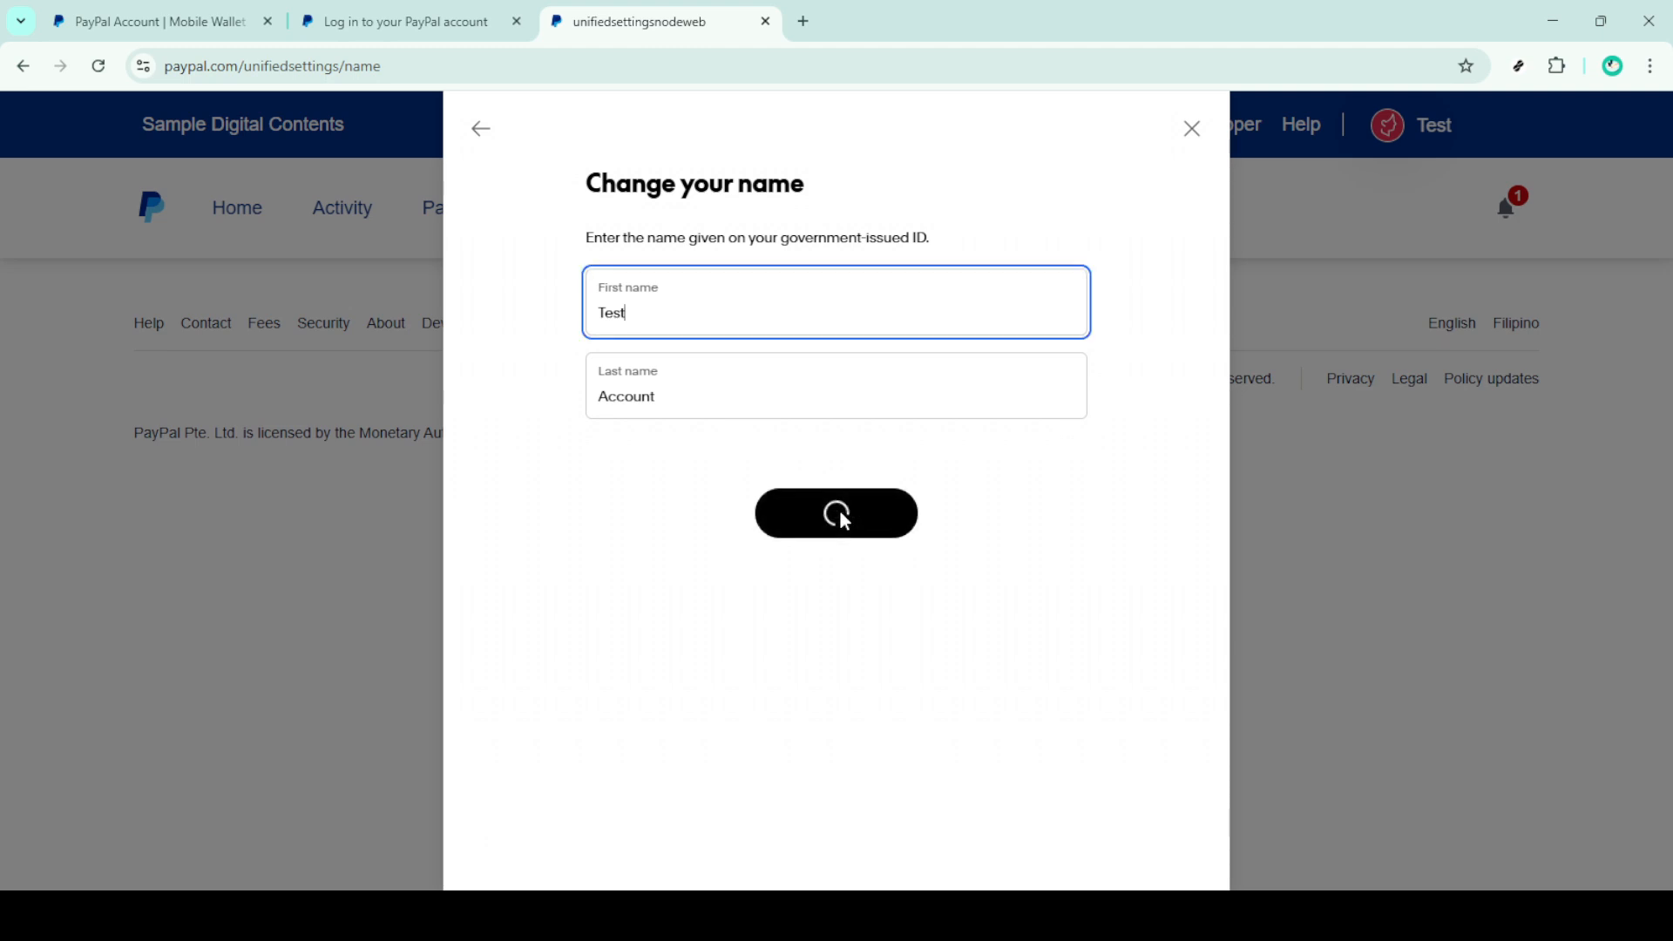
click(835, 512)
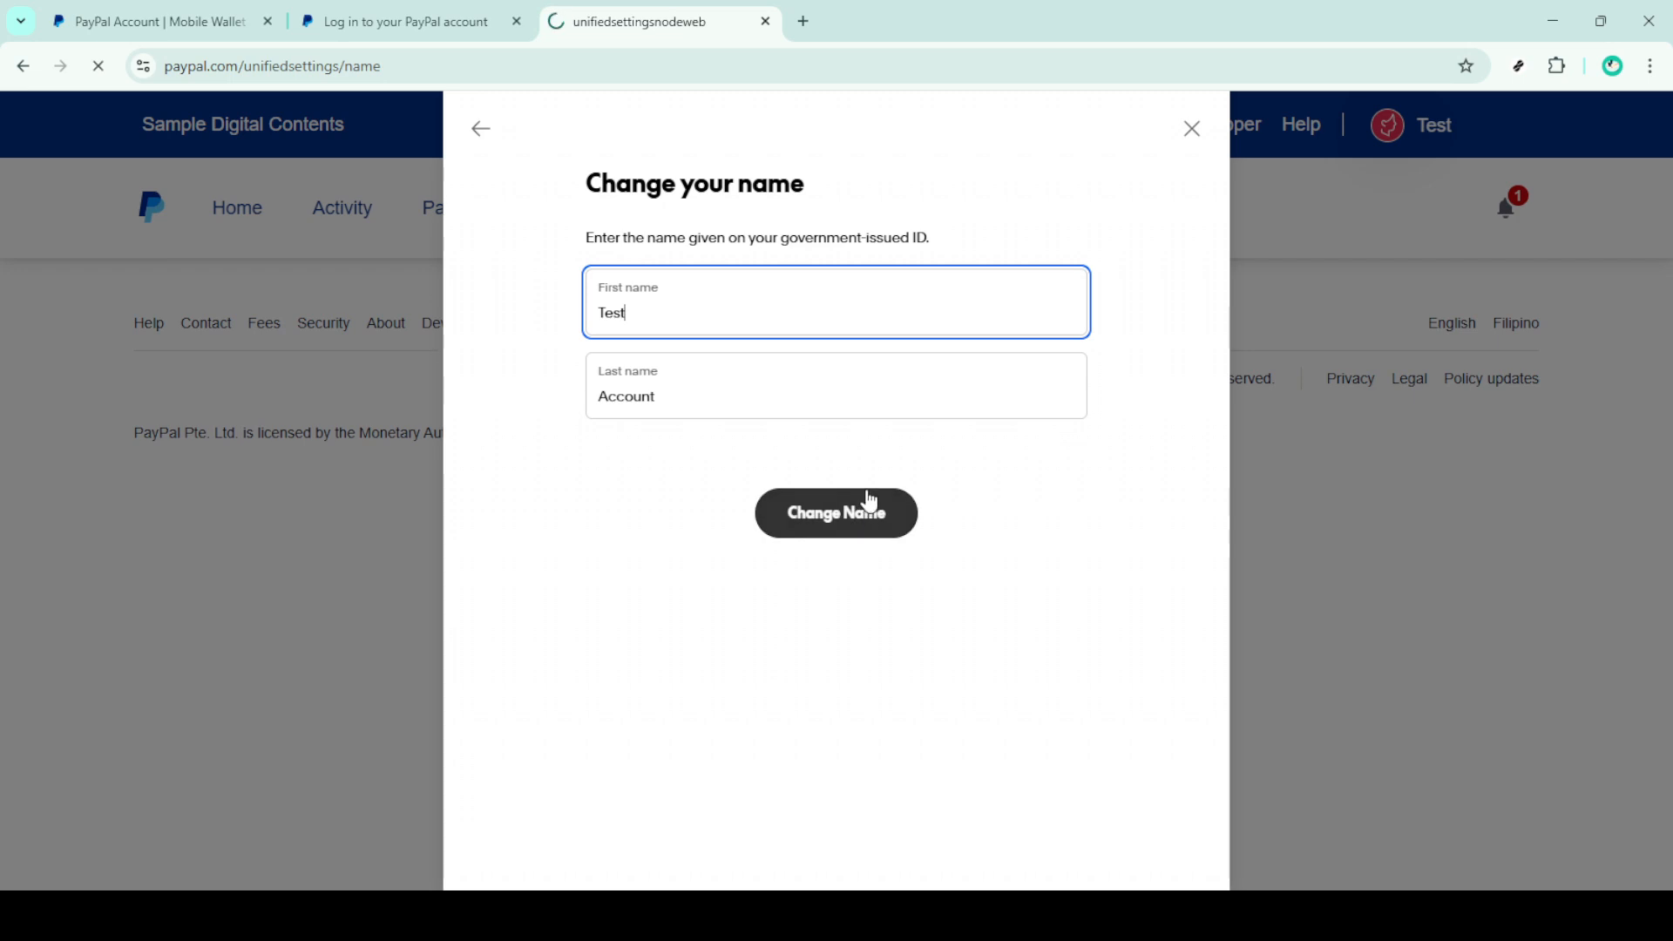
click(835, 512)
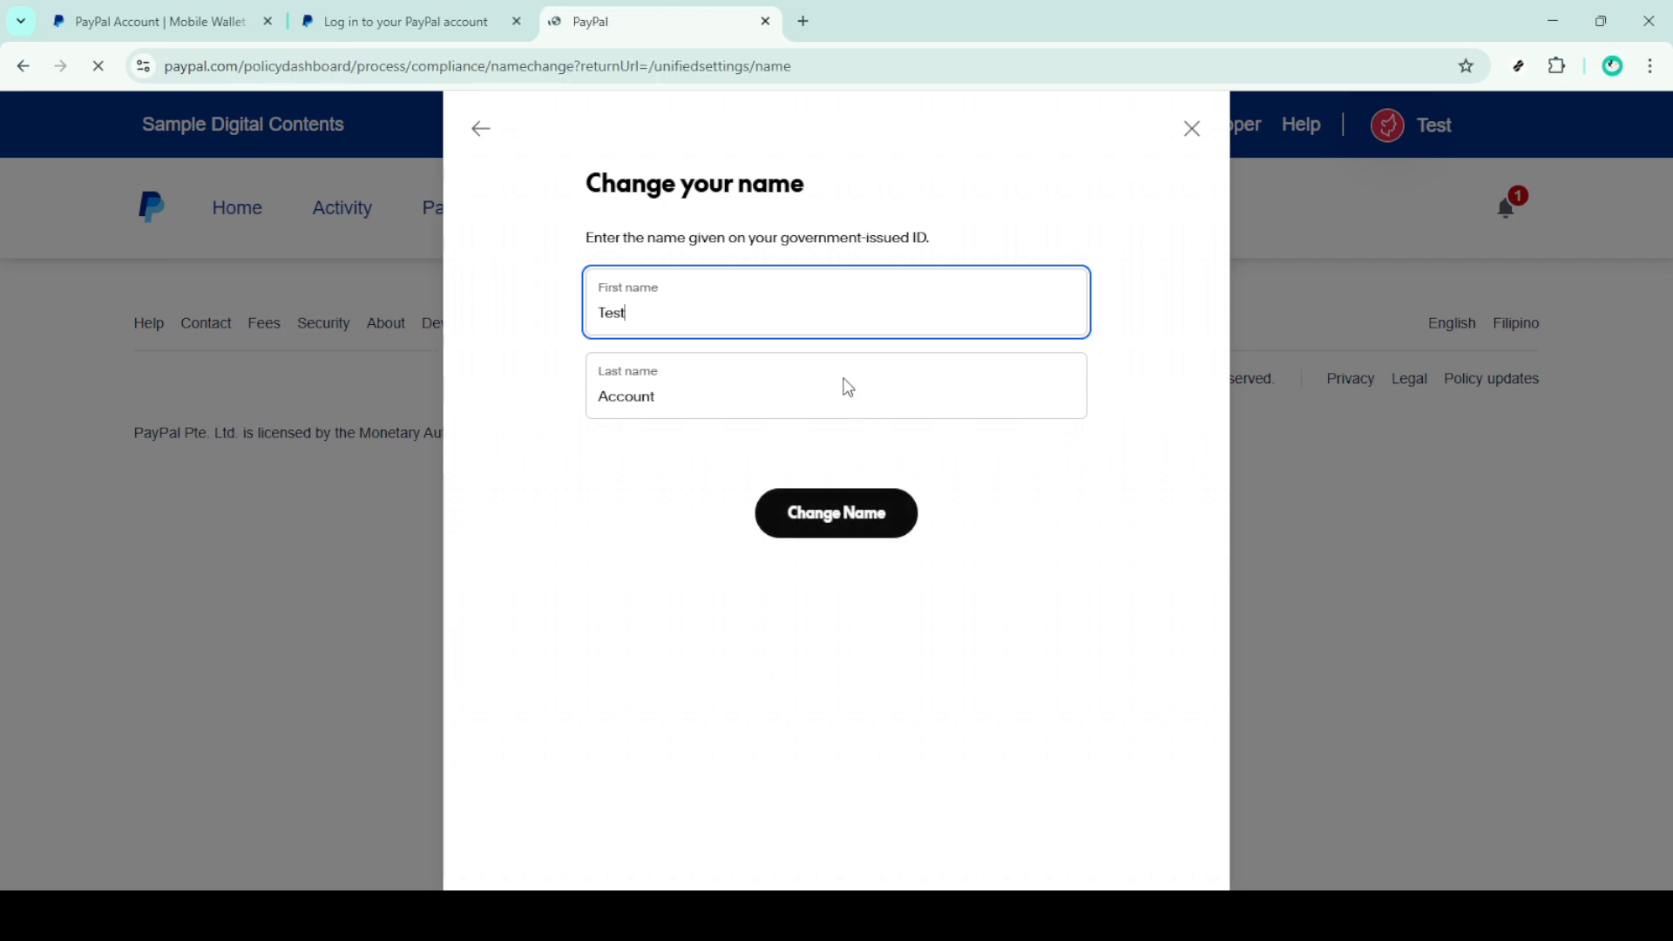
Reach the government-issued photo ID upload page for verification
click(835, 512)
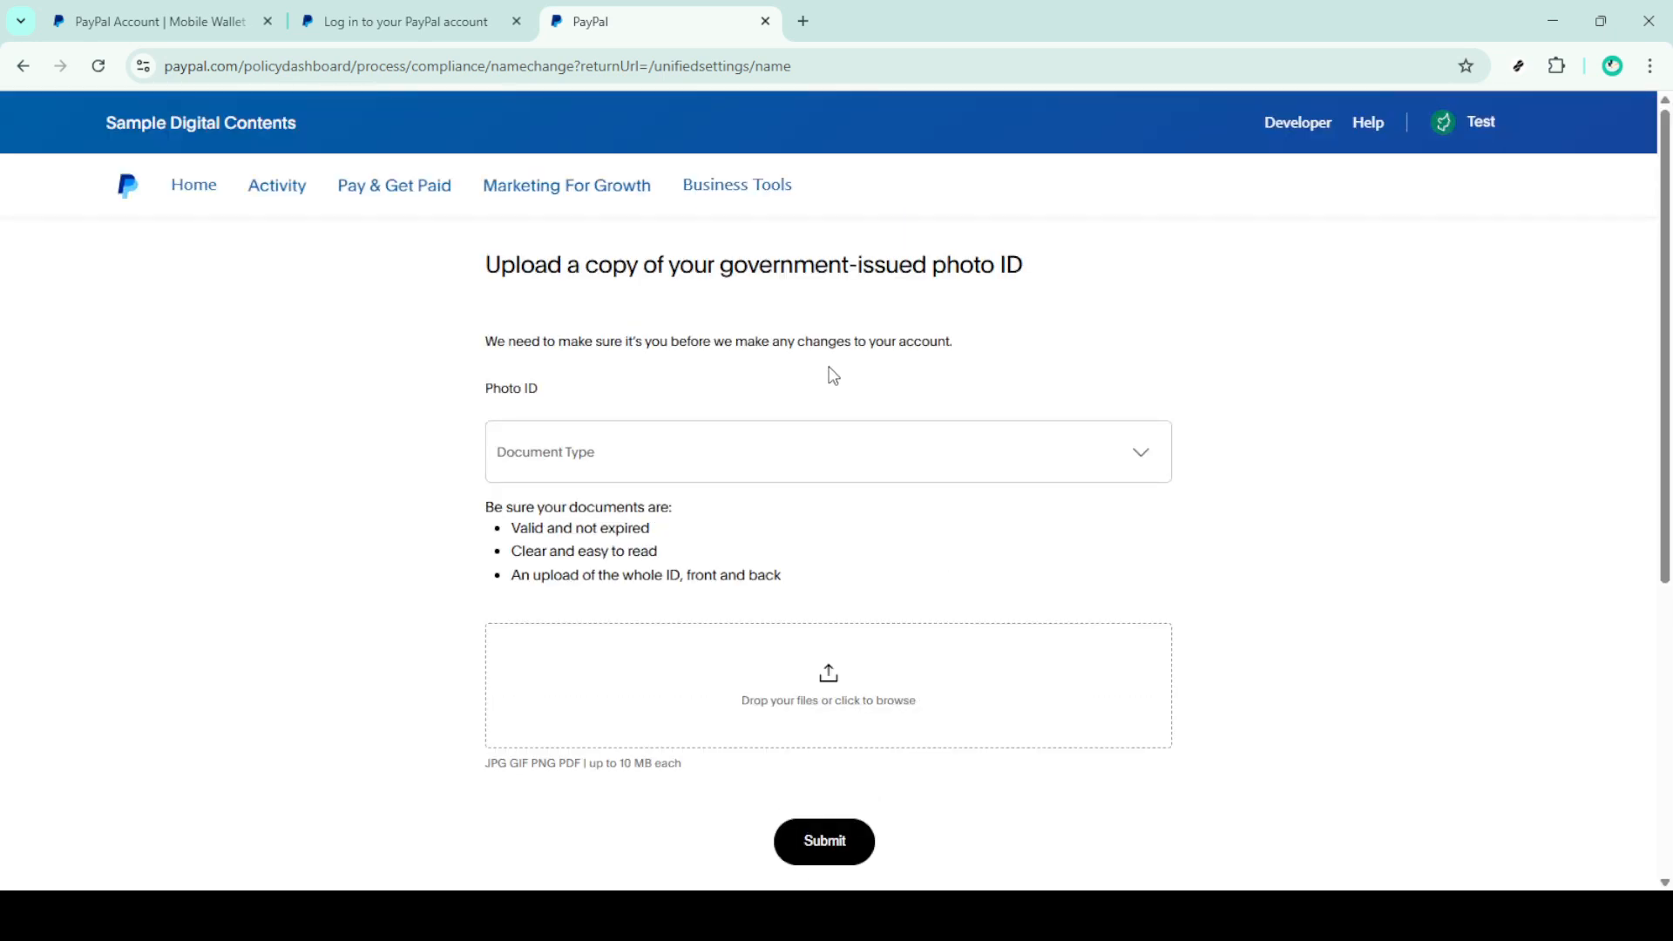
mouse_move(509, 502)
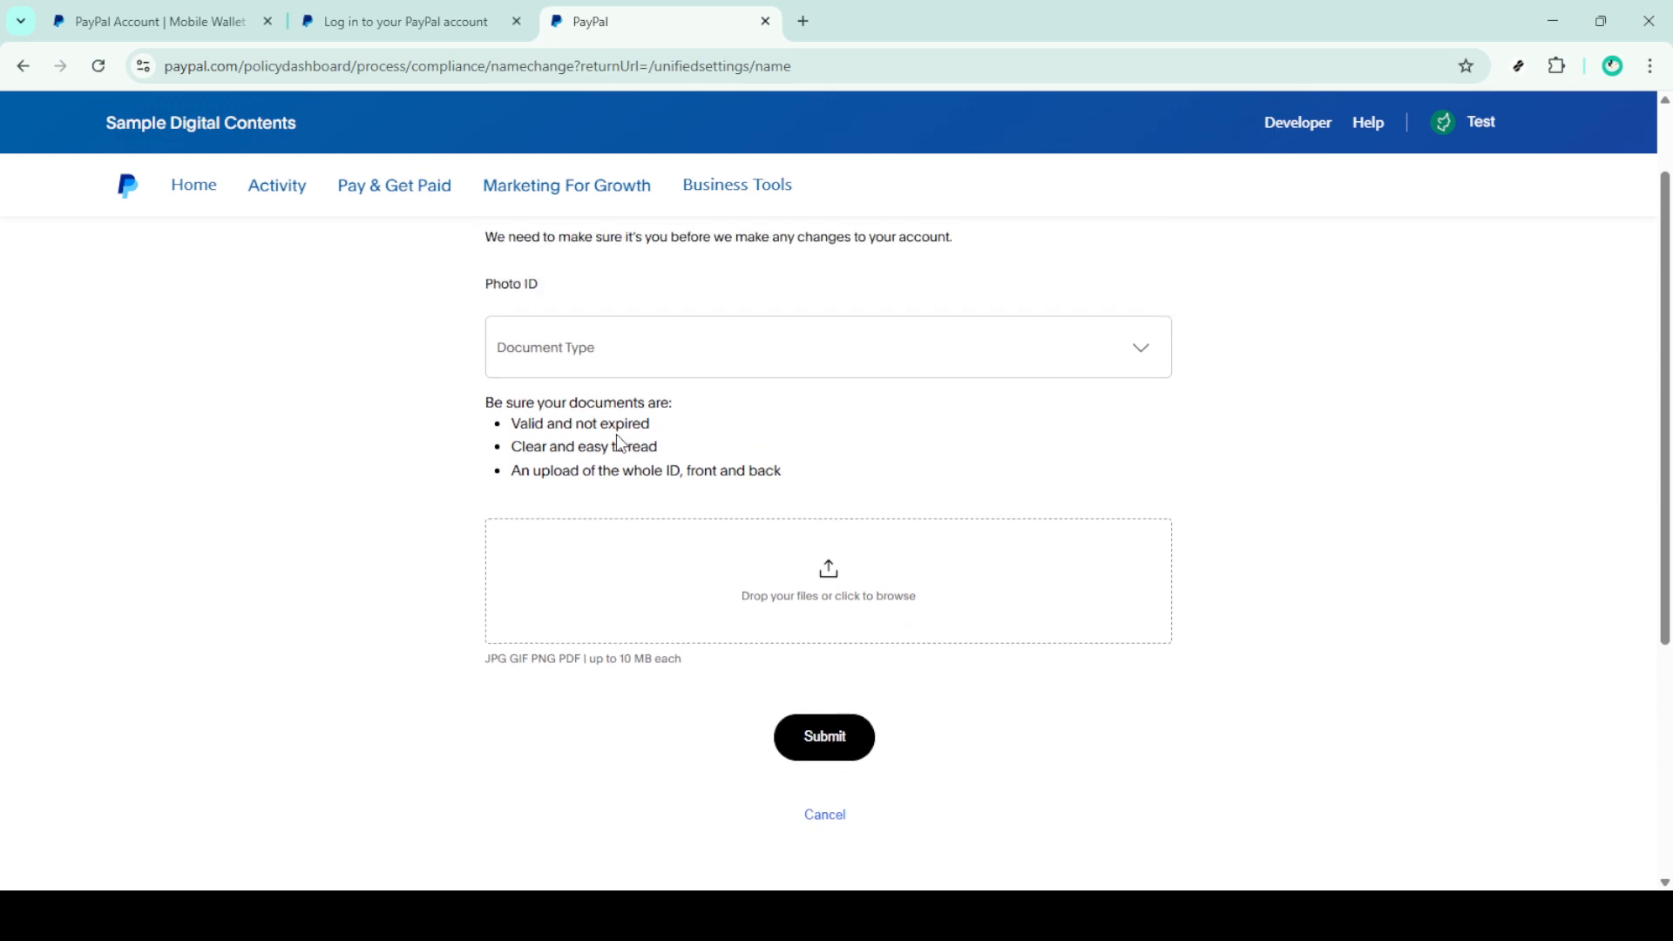
mouse_move(824, 735)
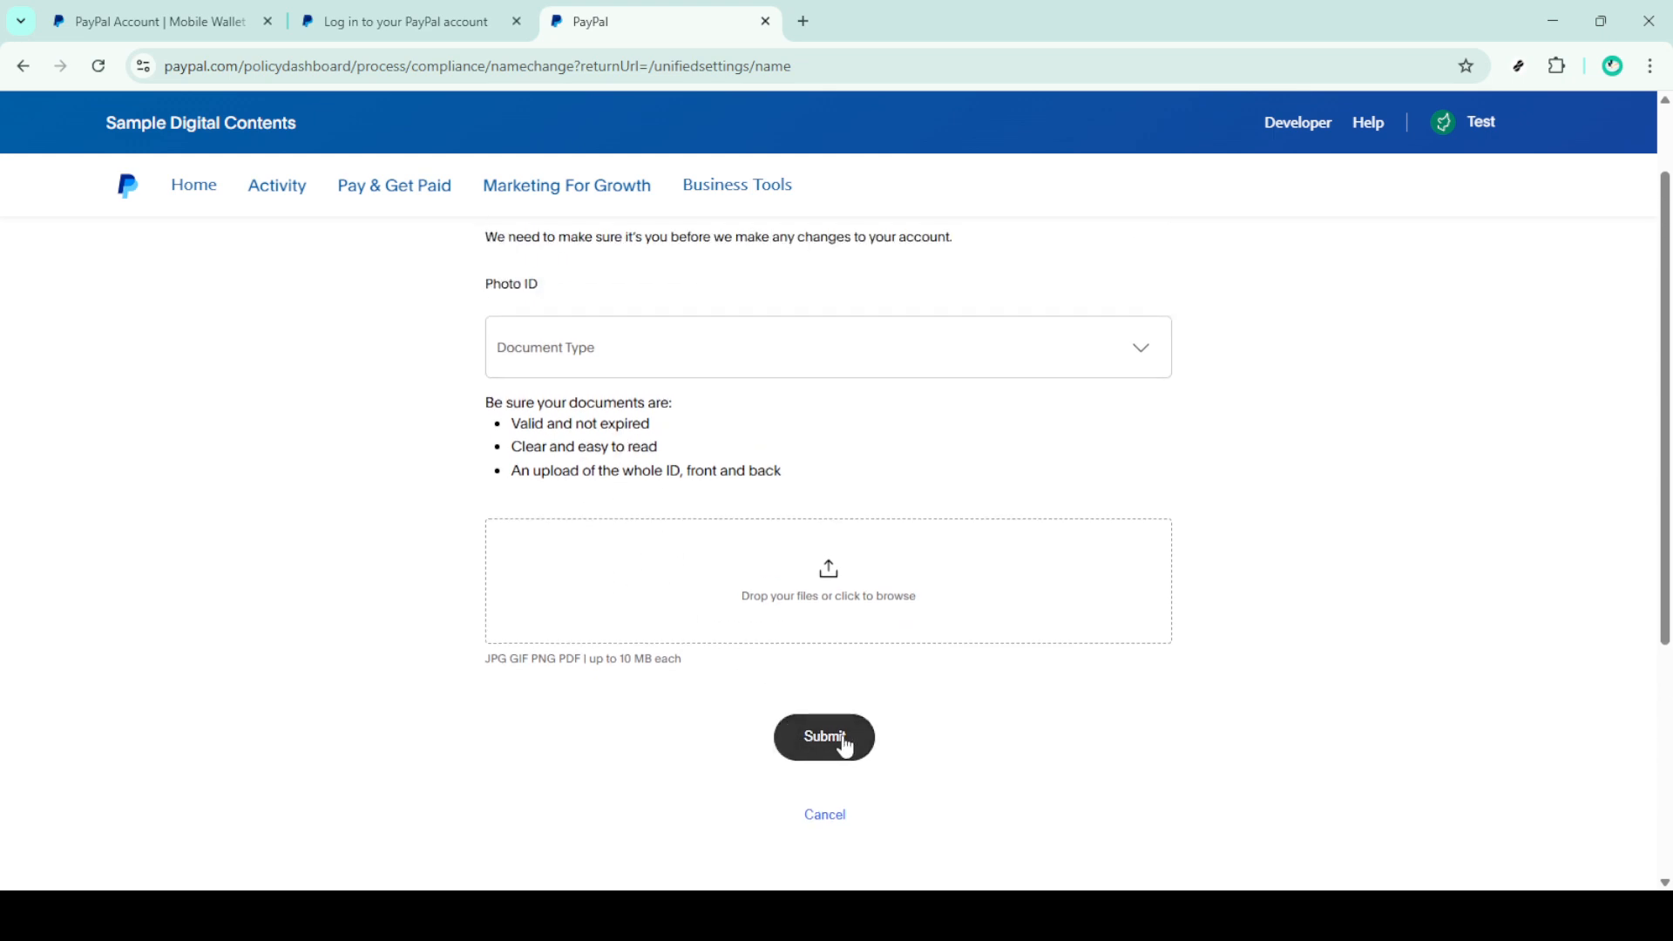